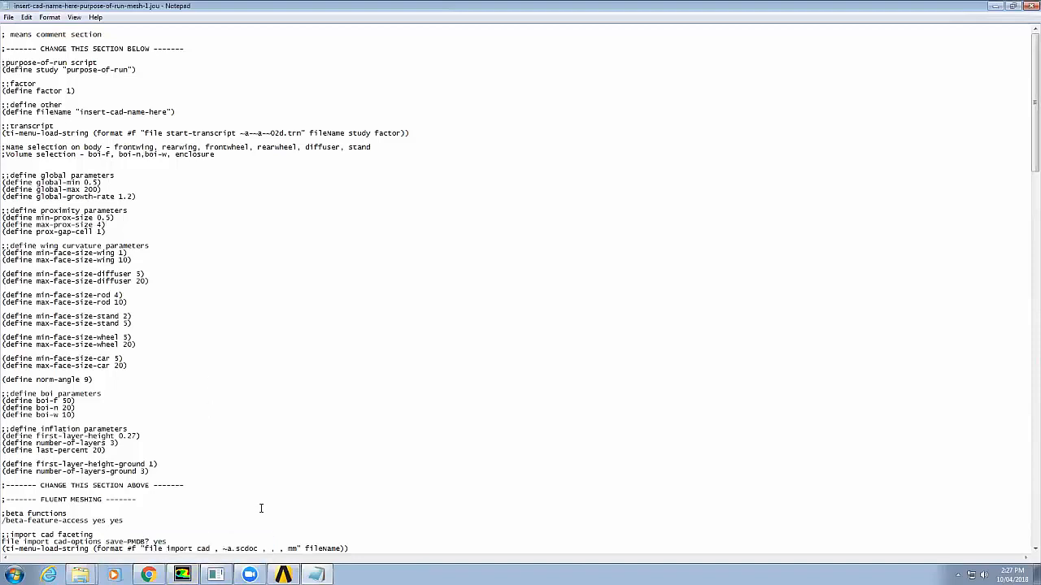
mouse_move(217, 524)
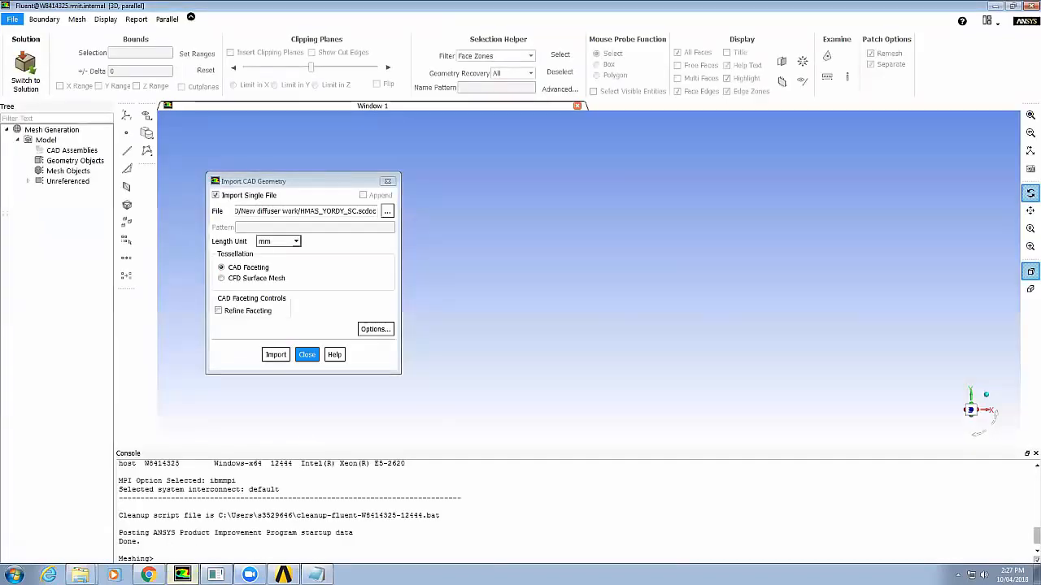
- Switch from the Fluent import dialog to the SpaceClaim design window
left_click(275, 354)
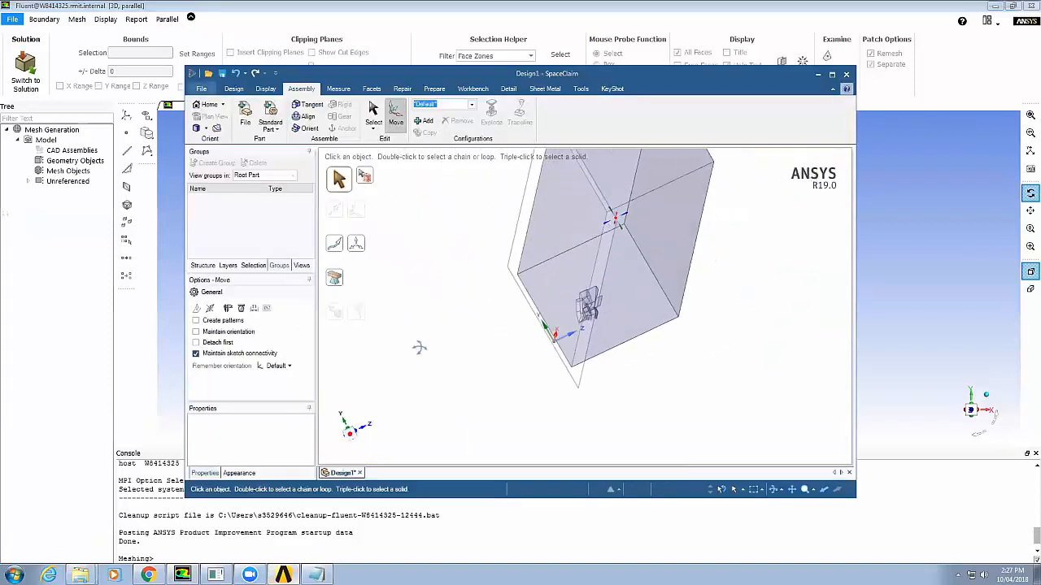
- Create a group from the enclosure's end face and rename it 'inlet'
right_click(623, 284)
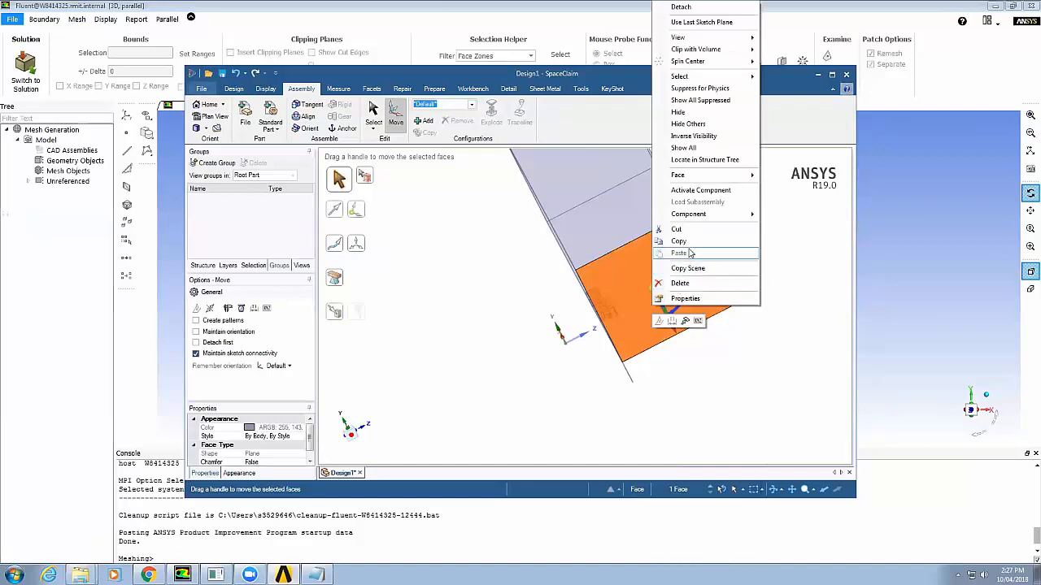
mouse_move(662, 140)
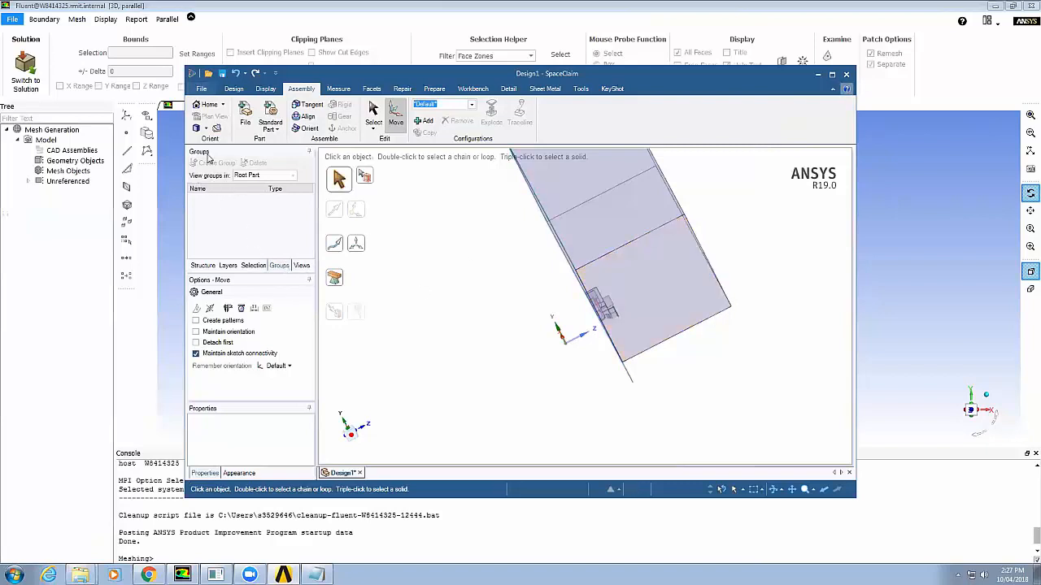
left_click(650, 293)
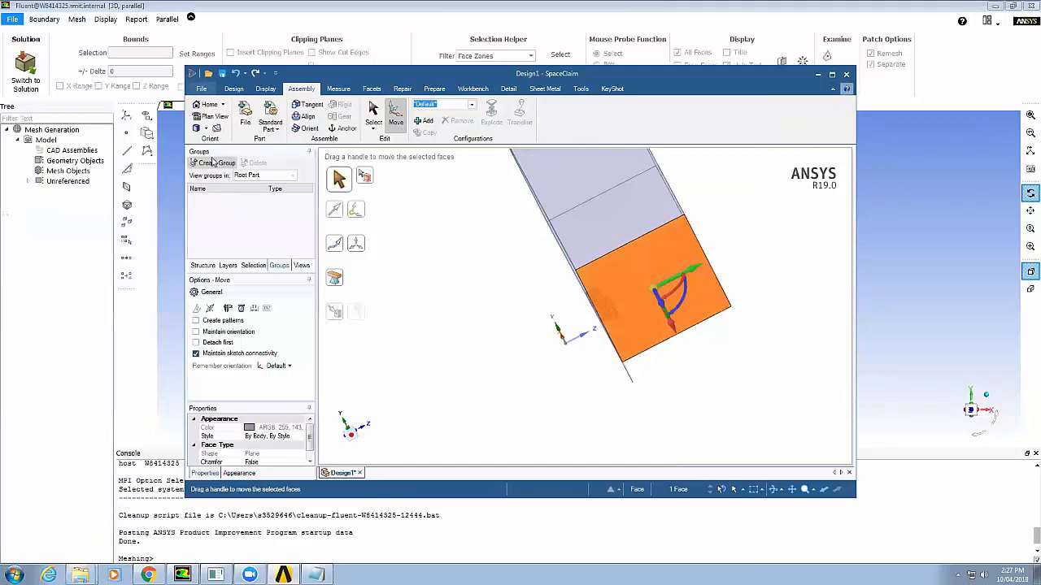
left_click(216, 162)
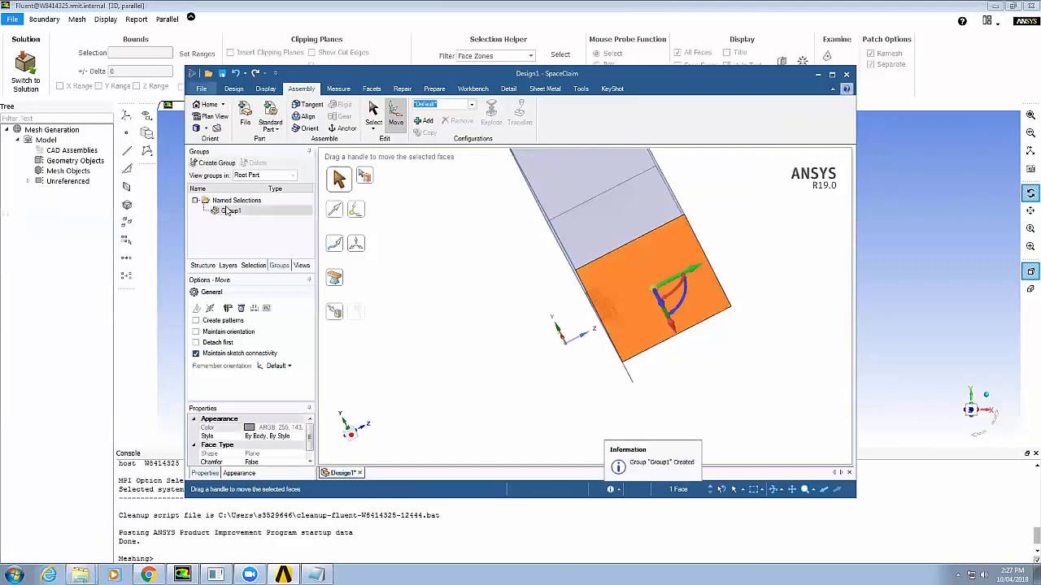
double_click(232, 210)
type("inlet")
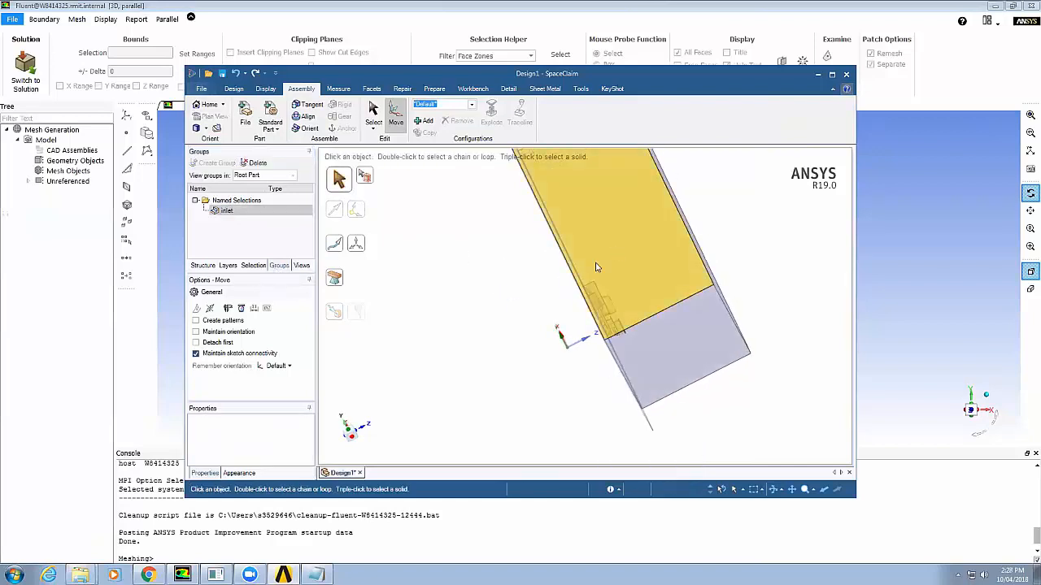
- Create another placeholder group and maximize the SpaceClaim window
left_click(215, 163)
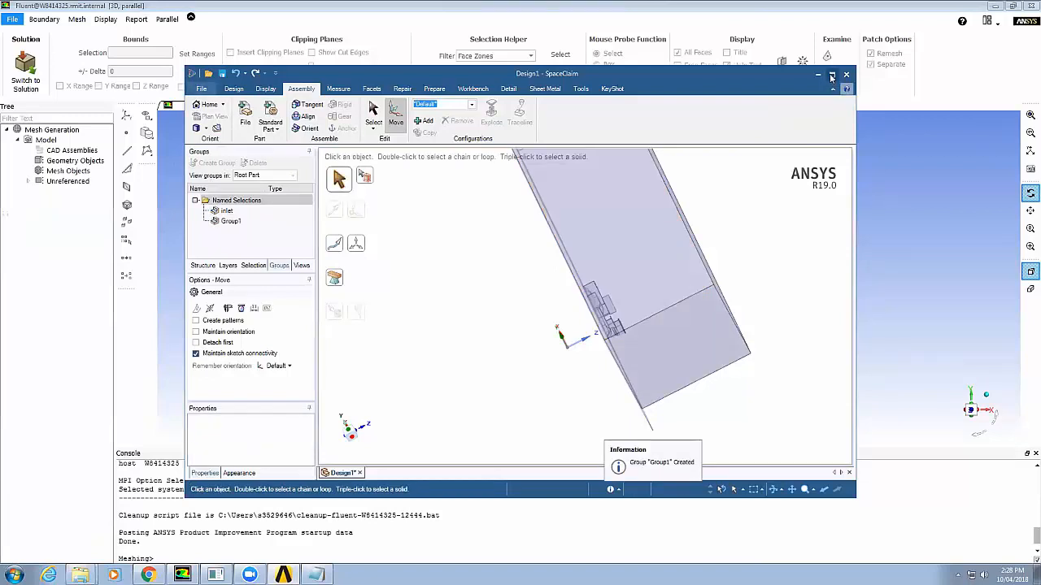
left_click(832, 74)
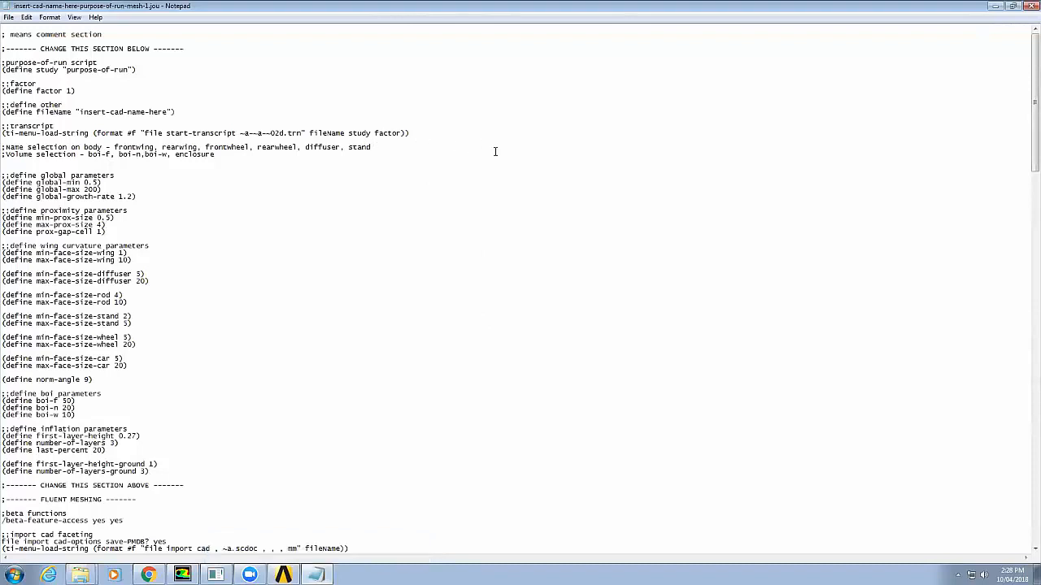
- Add a journal comment listing enclosure selections: symmetry, inlet, outlet, wall, ground
scroll("down", 3)
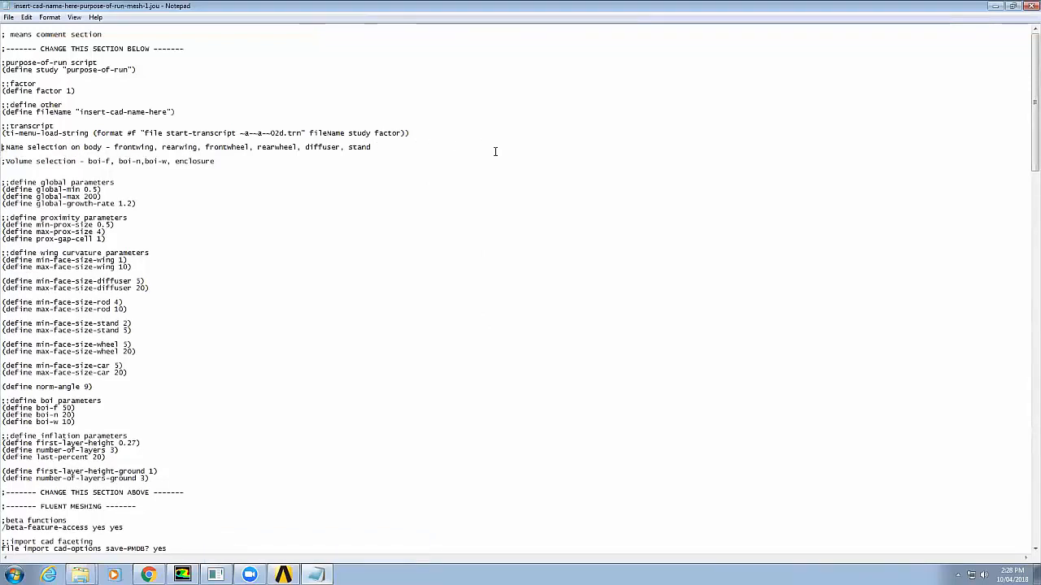
type("name selection on encluser - symmetry, inlet, oulet, wall,")
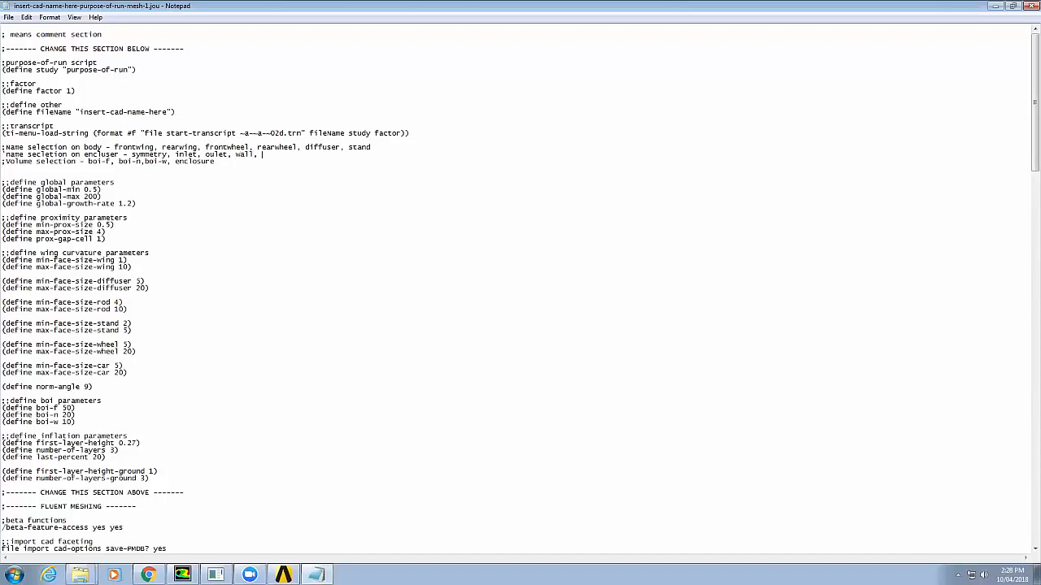
type("ground")
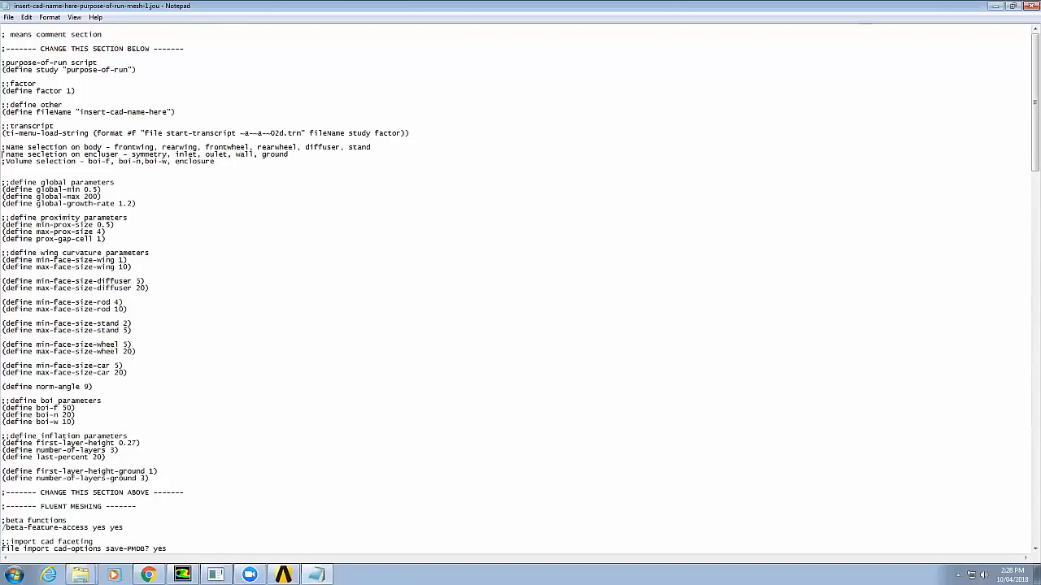
mouse_move(495, 151)
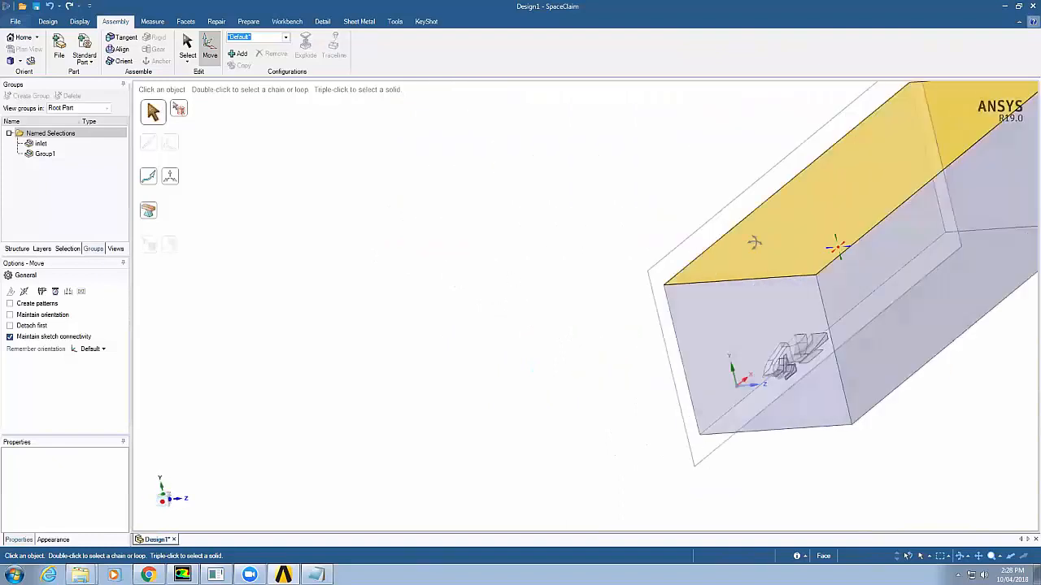
- Create a group from the enclosure's two side faces and rename it 'wall'
left_click(40, 143)
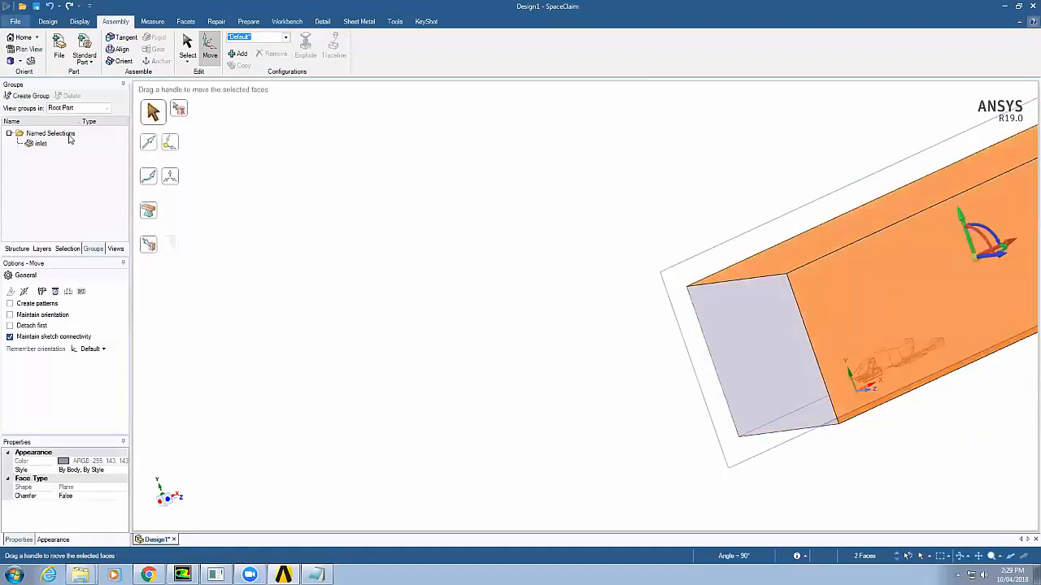
mouse_move(31, 96)
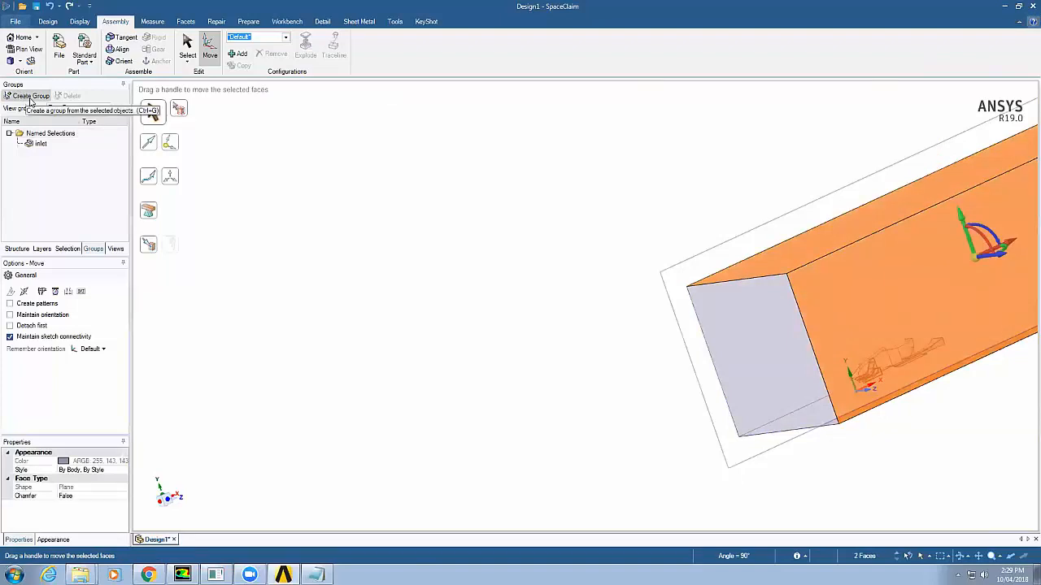
left_click(30, 96)
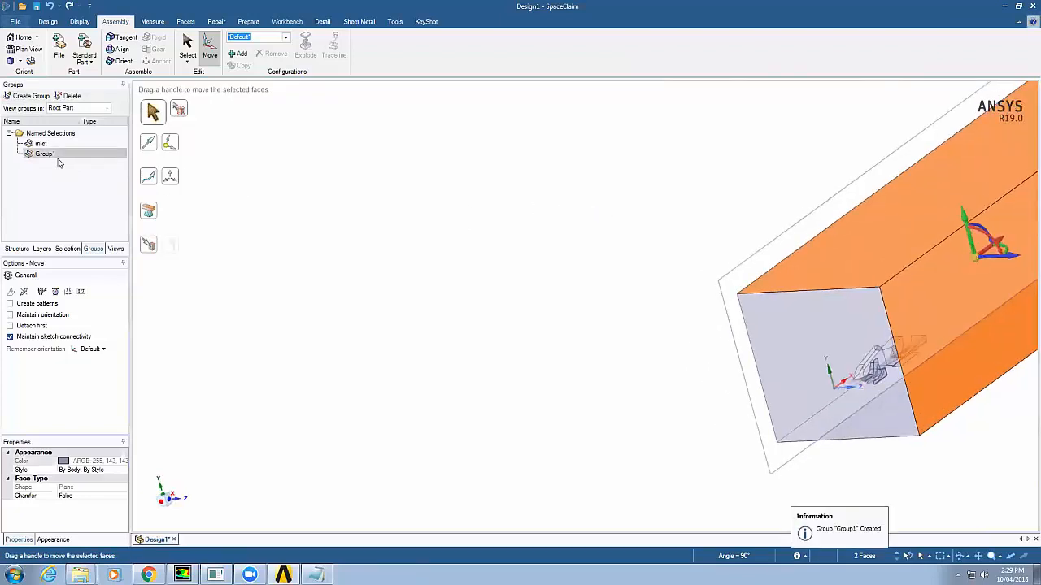
double_click(44, 154)
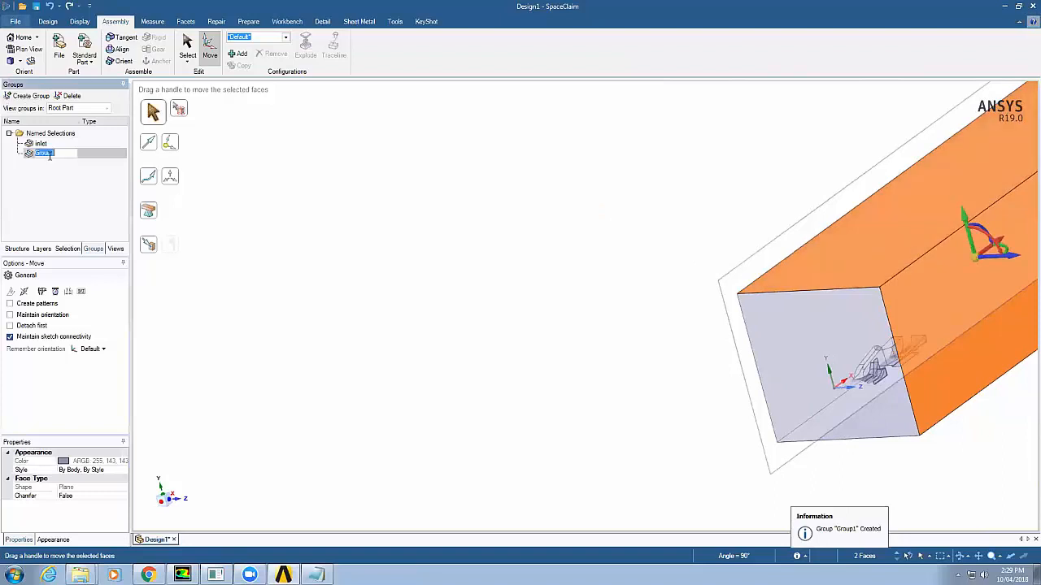
type("wall")
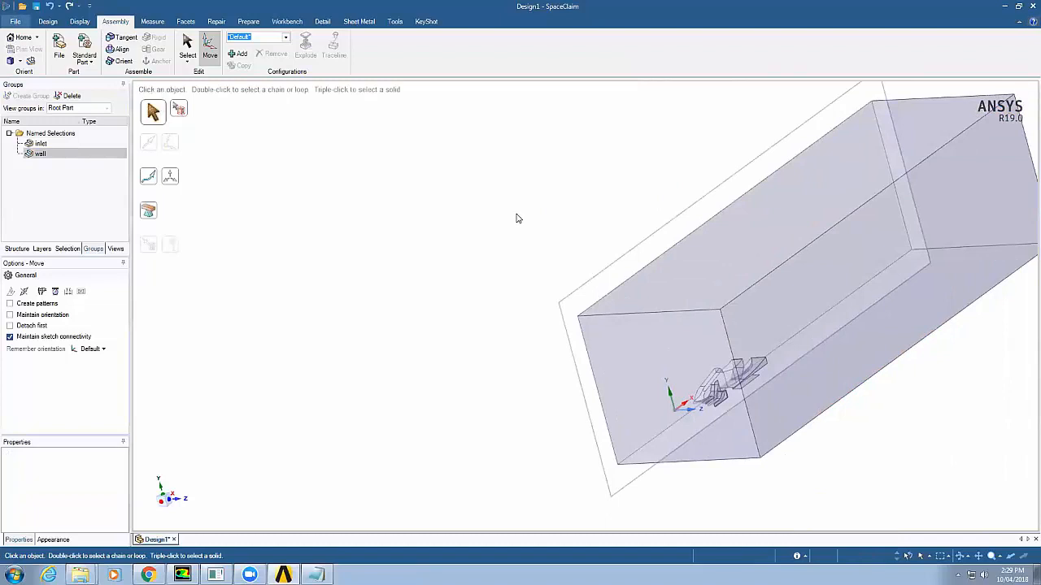
mouse_move(502, 219)
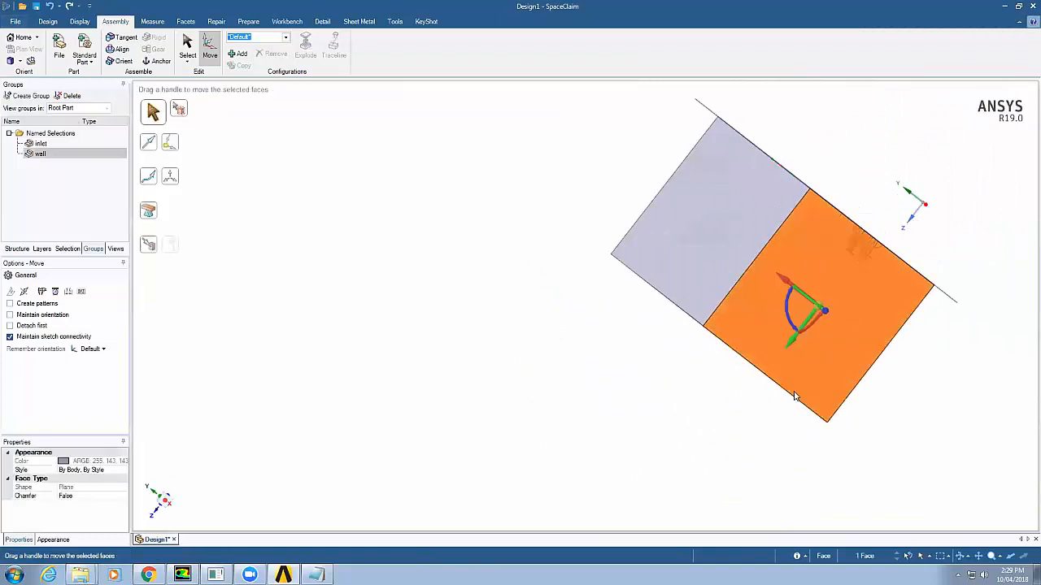
- Create the 'outlet' group from the opposite end face, then select the ground face
left_click(30, 96)
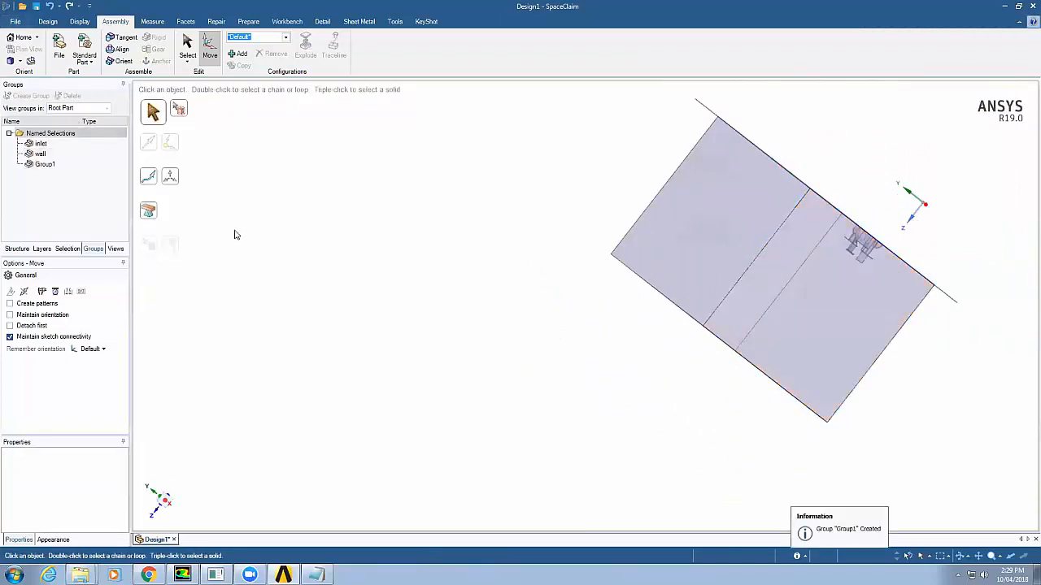
left_click(829, 325)
type("outlet")
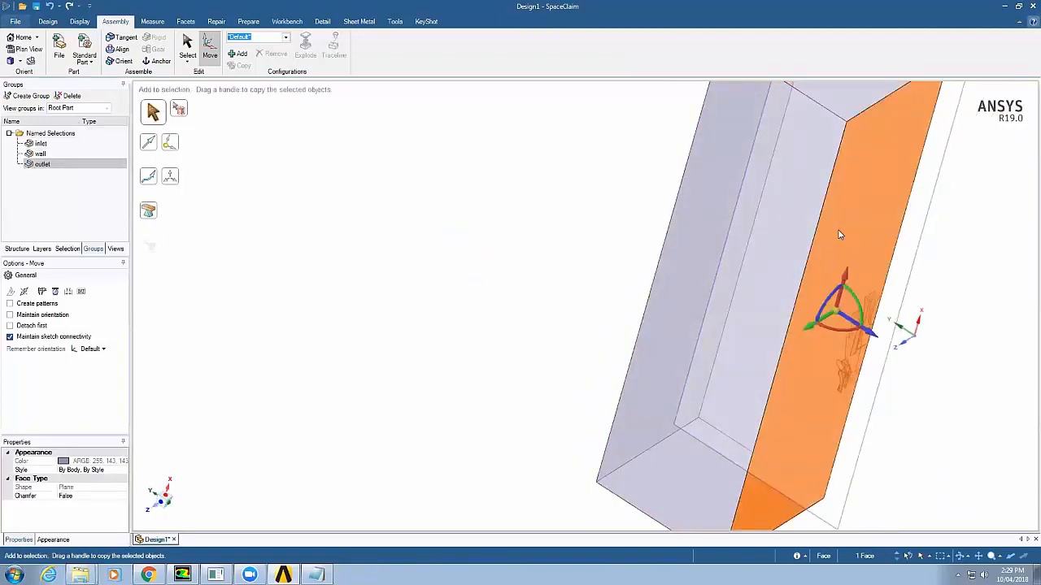
left_click(31, 95)
type("ground")
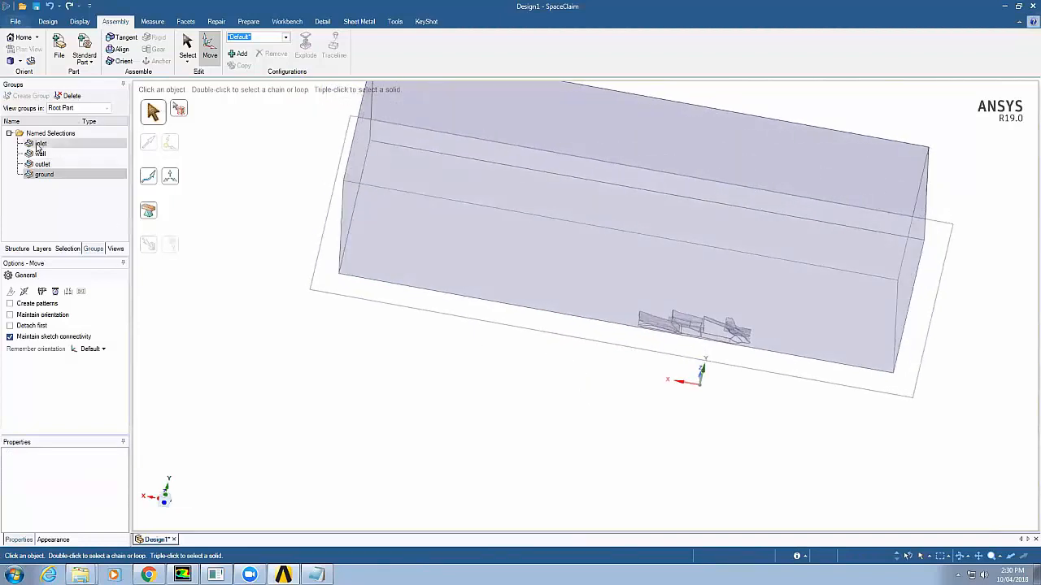
- Hide the four existing selections and group the remaining flat face as 'symmetry'
left_click(43, 174)
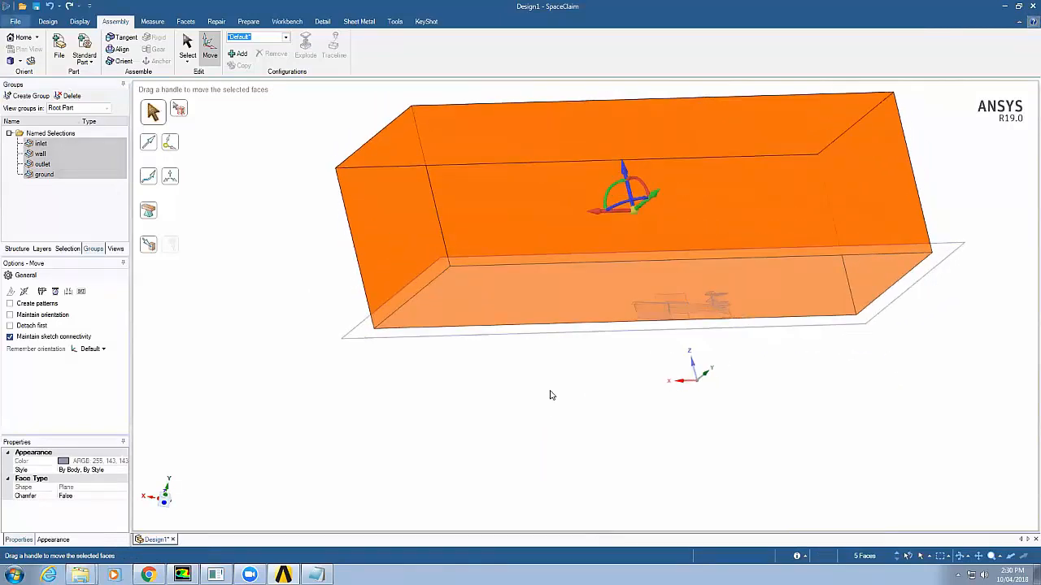
right_click(551, 395)
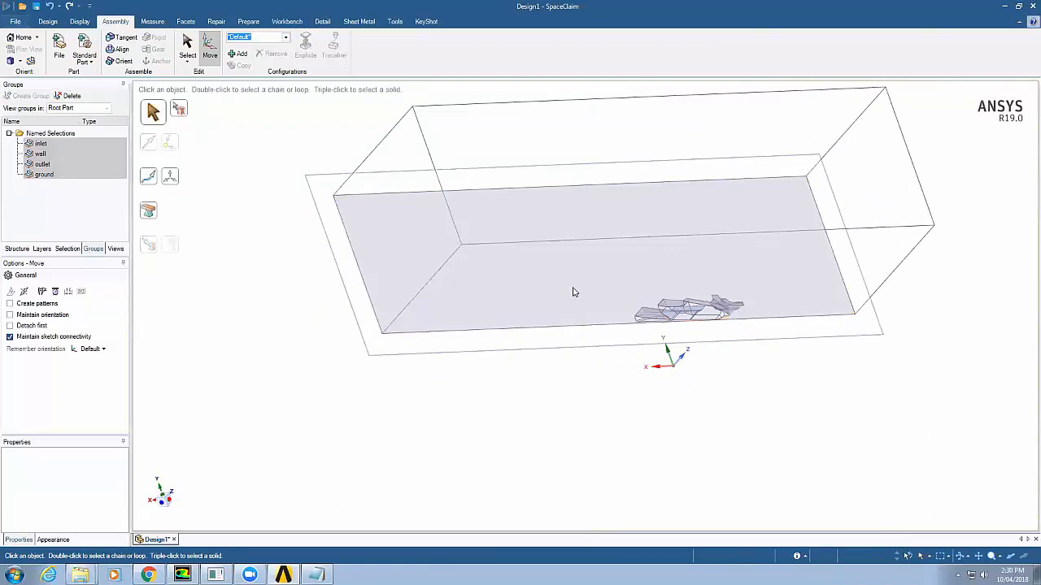
left_click(31, 96)
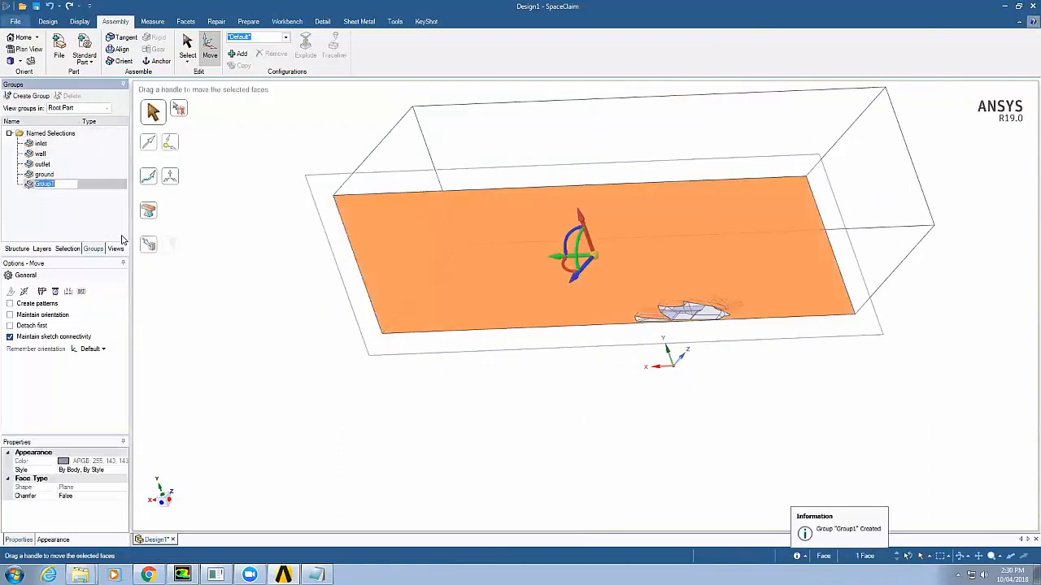
type("SYMMETRY")
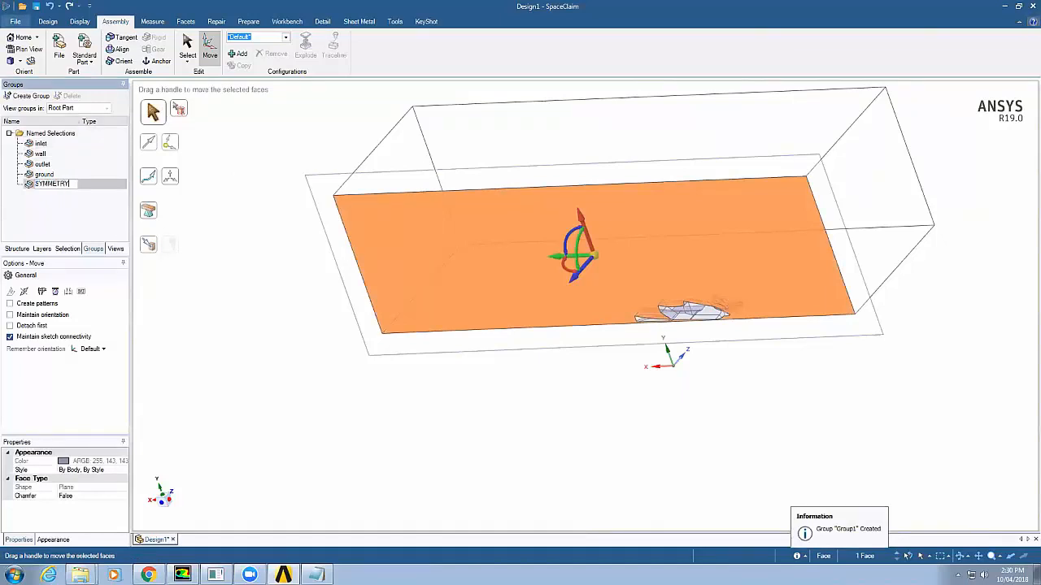
type("S")
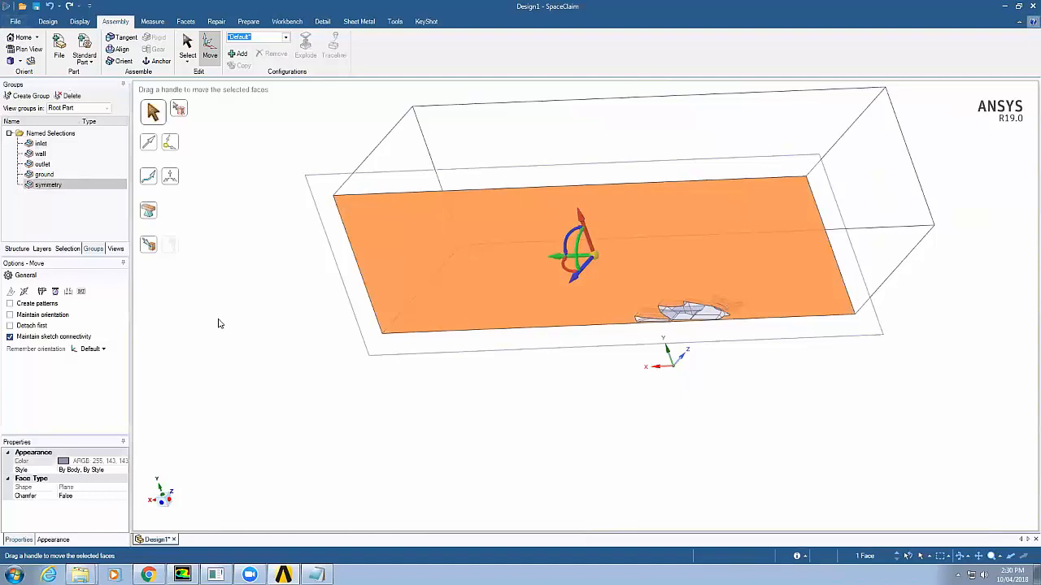
mouse_move(224, 382)
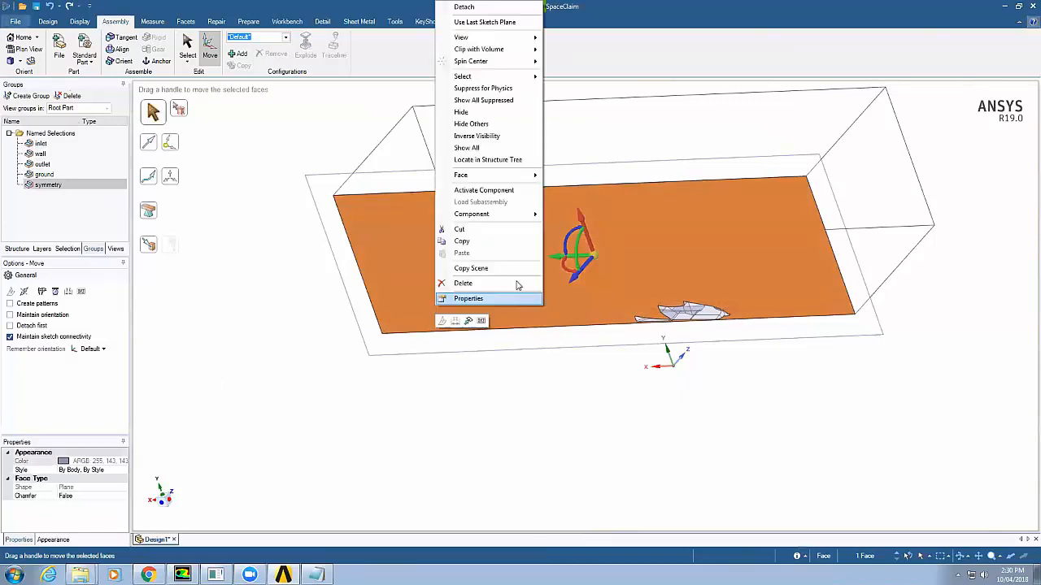
left_click(463, 283)
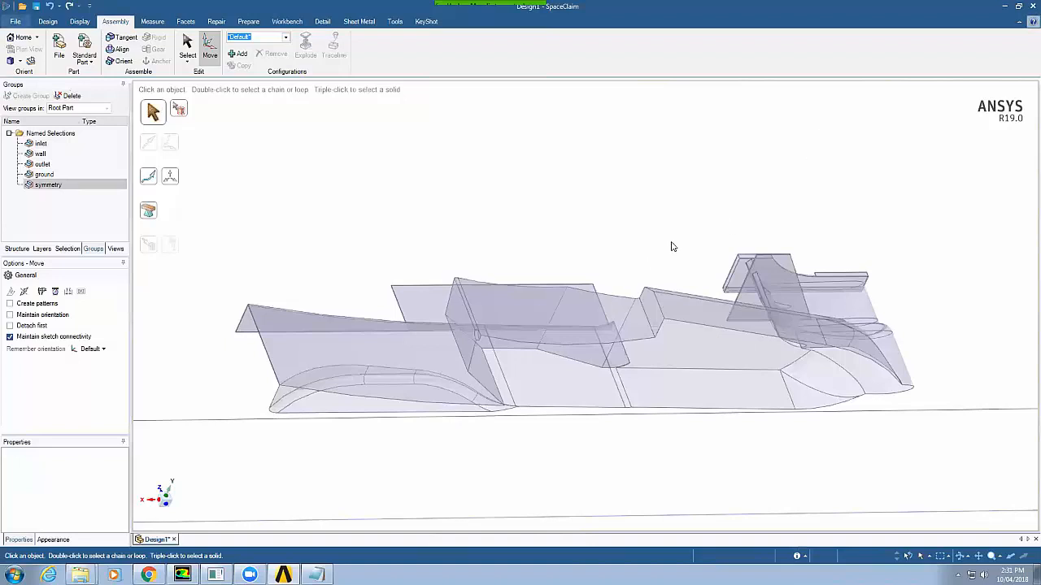
- Turn to the front of the car and box-select all front wing faces
left_click_drag(671, 246, 667, 240)
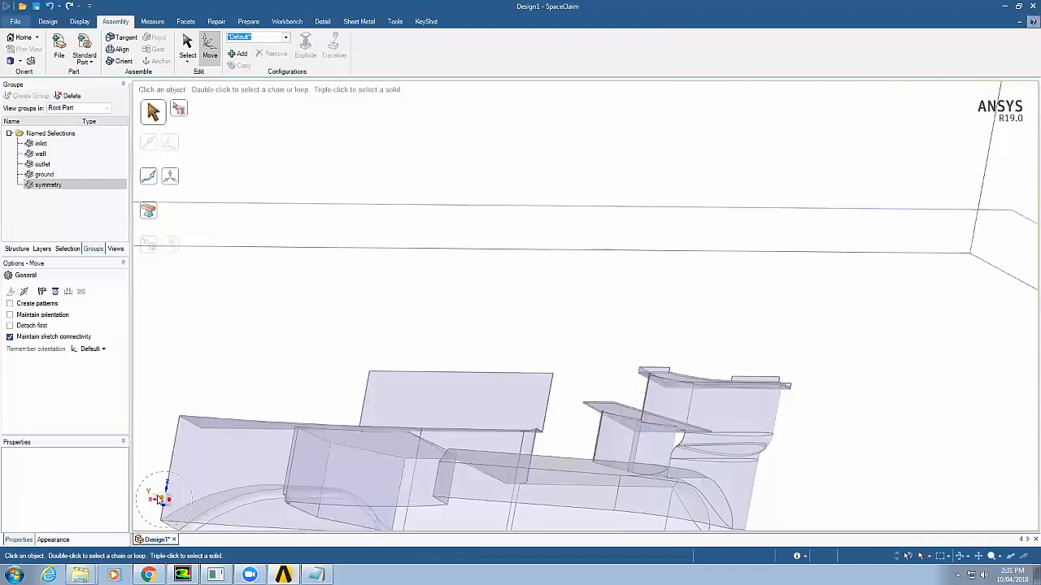
mouse_move(157, 497)
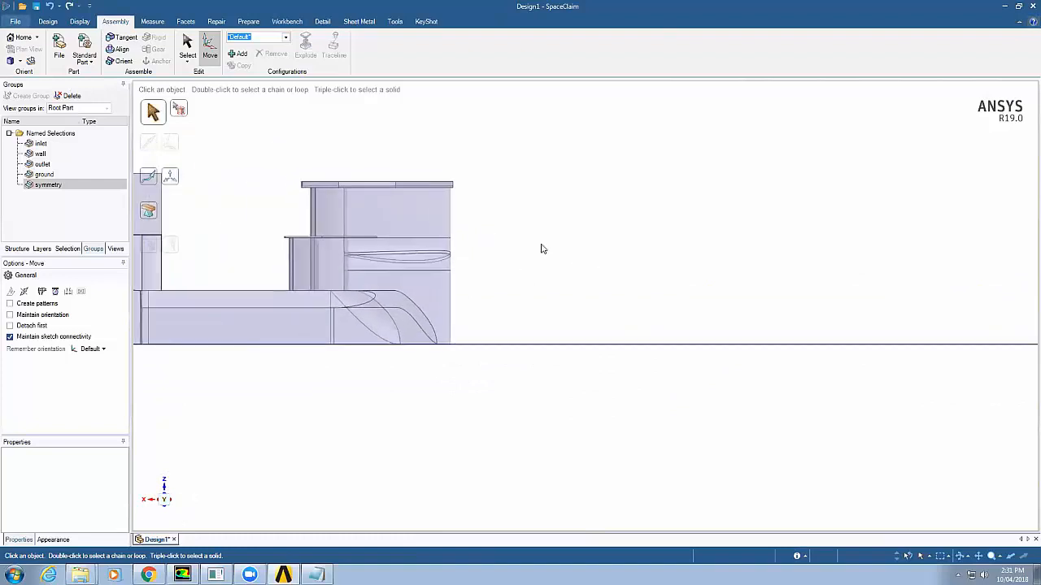
mouse_move(628, 282)
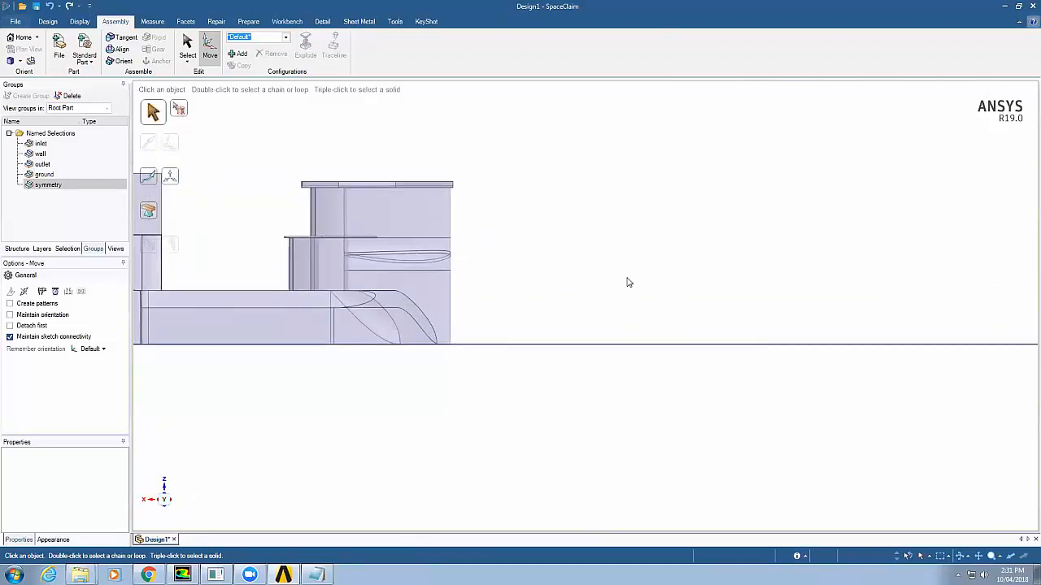
left_click_drag(527, 220, 680, 290)
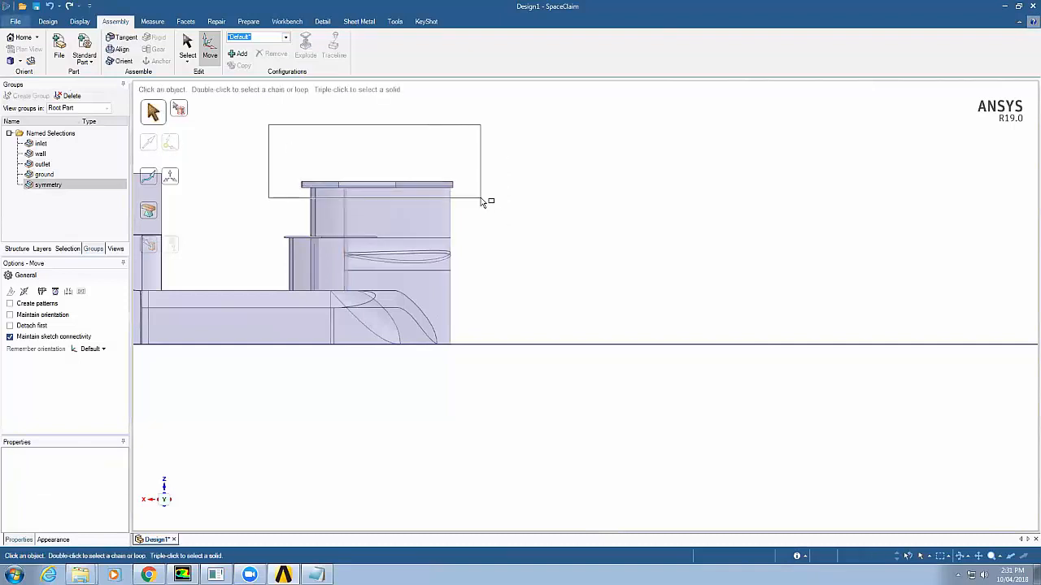
left_click(376, 184)
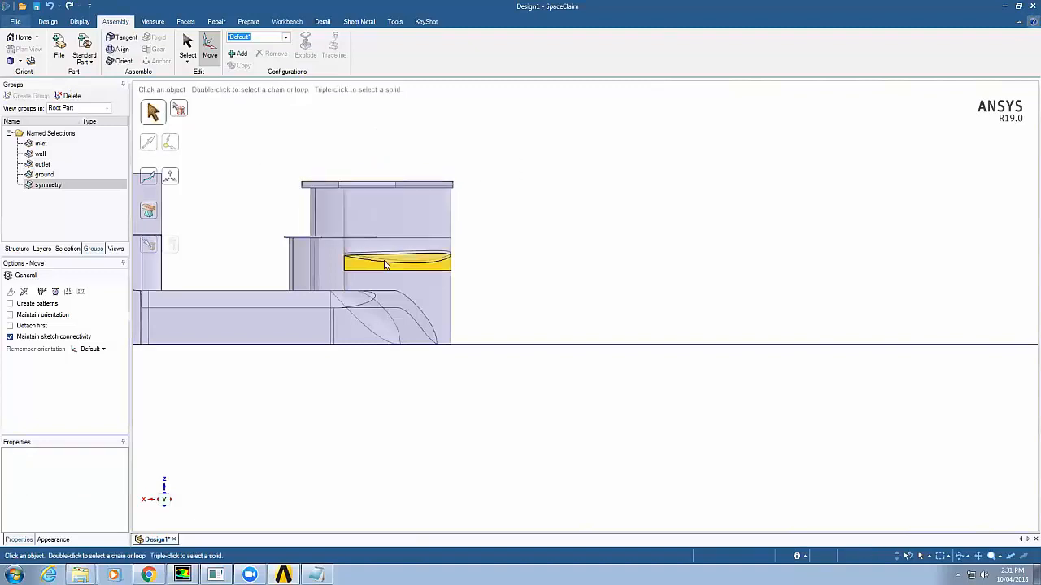
left_click_drag(244, 167, 486, 287)
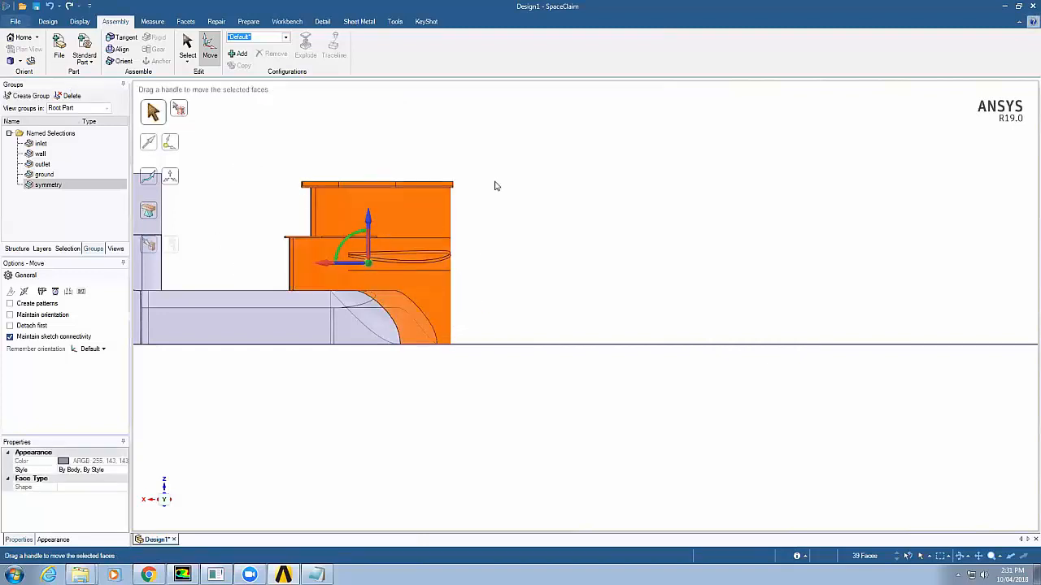
- Create a named selection from the front wing faces called 'frontwing'
left_click(31, 96)
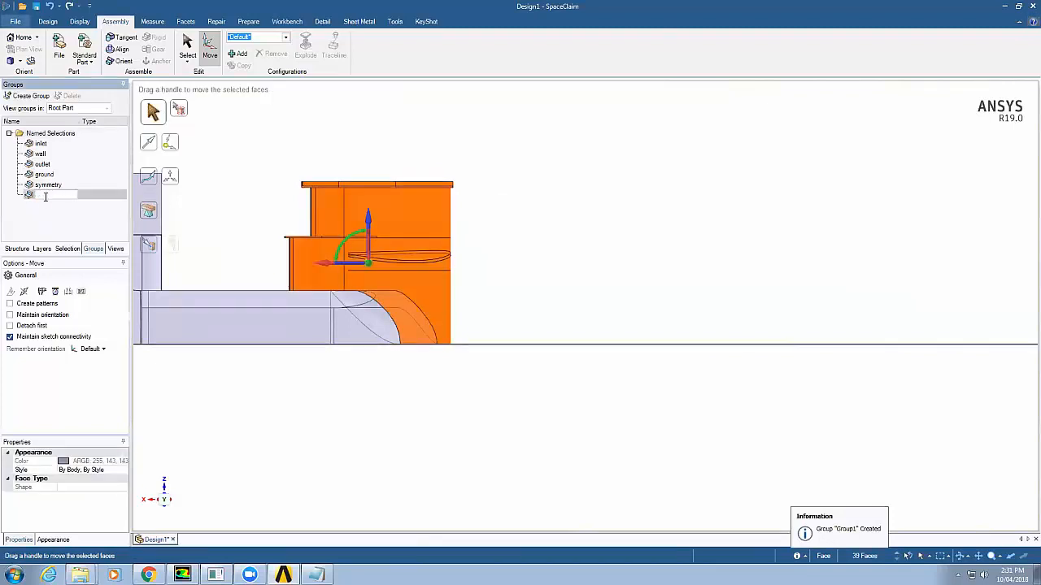
type("frontwing")
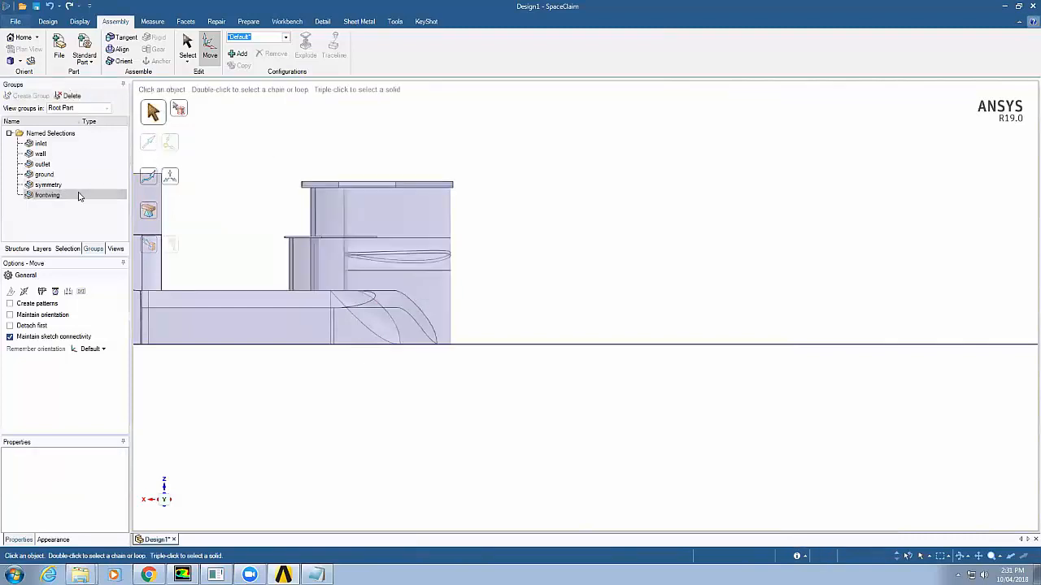
right_click(407, 261)
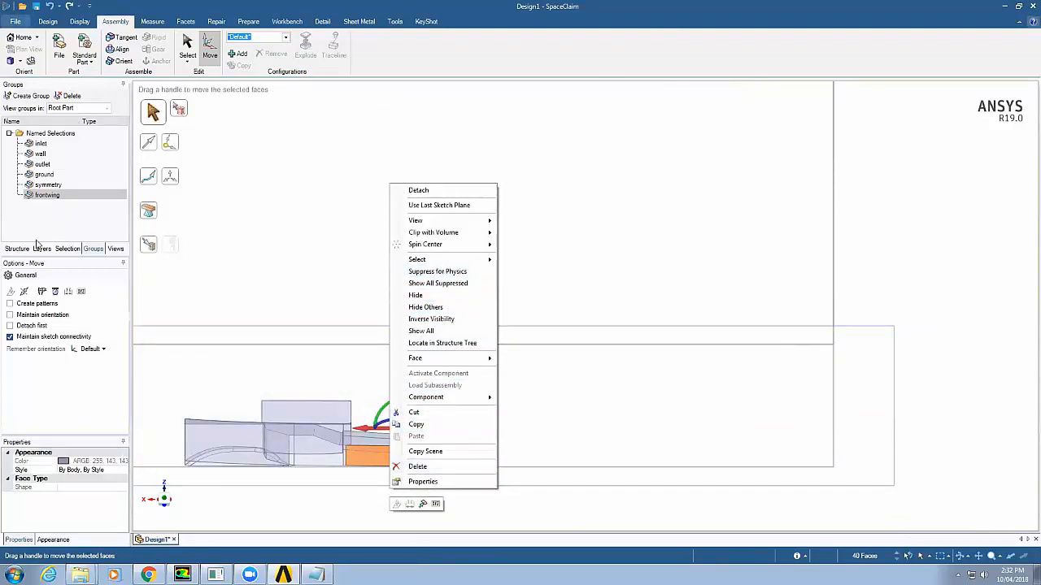
right_click(47, 195)
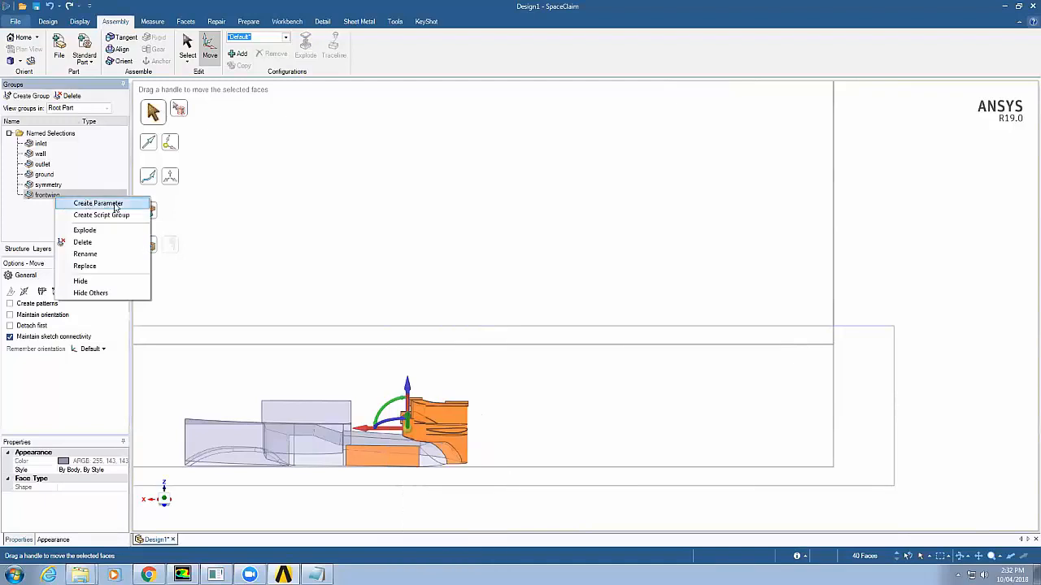
mouse_move(102, 215)
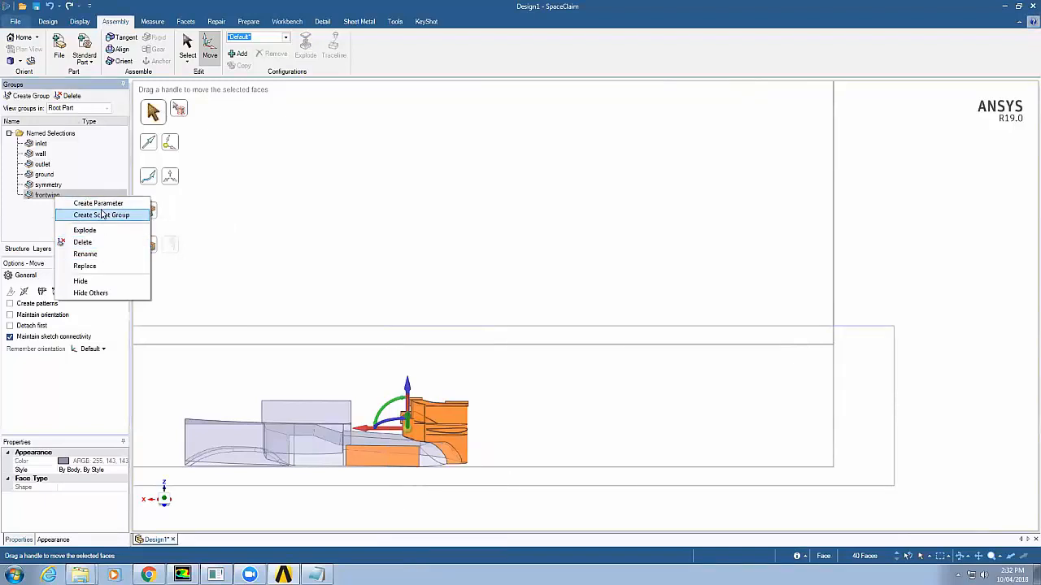
mouse_move(85, 253)
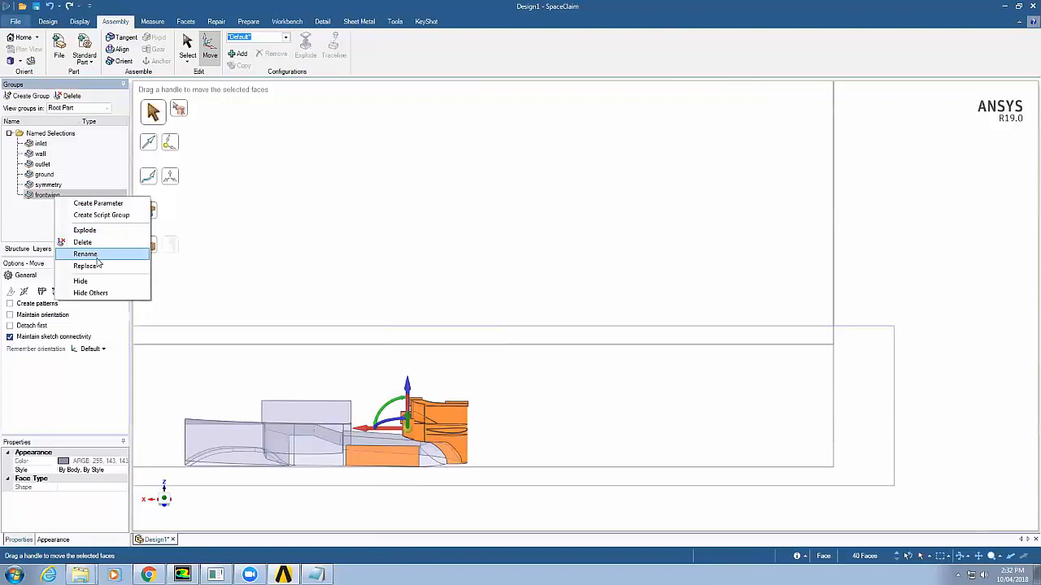
mouse_move(138, 222)
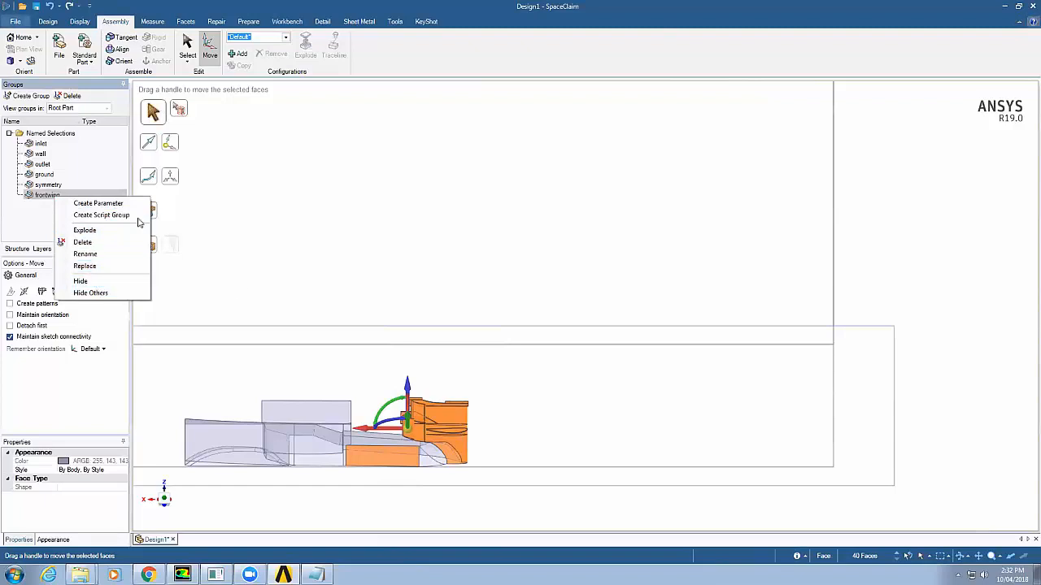
mouse_move(98, 203)
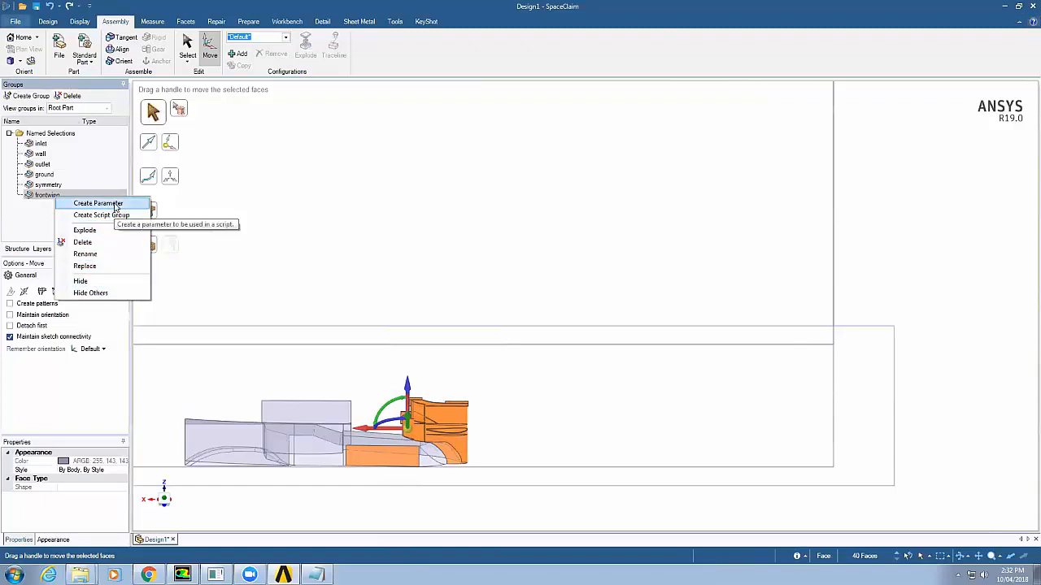
mouse_move(84, 266)
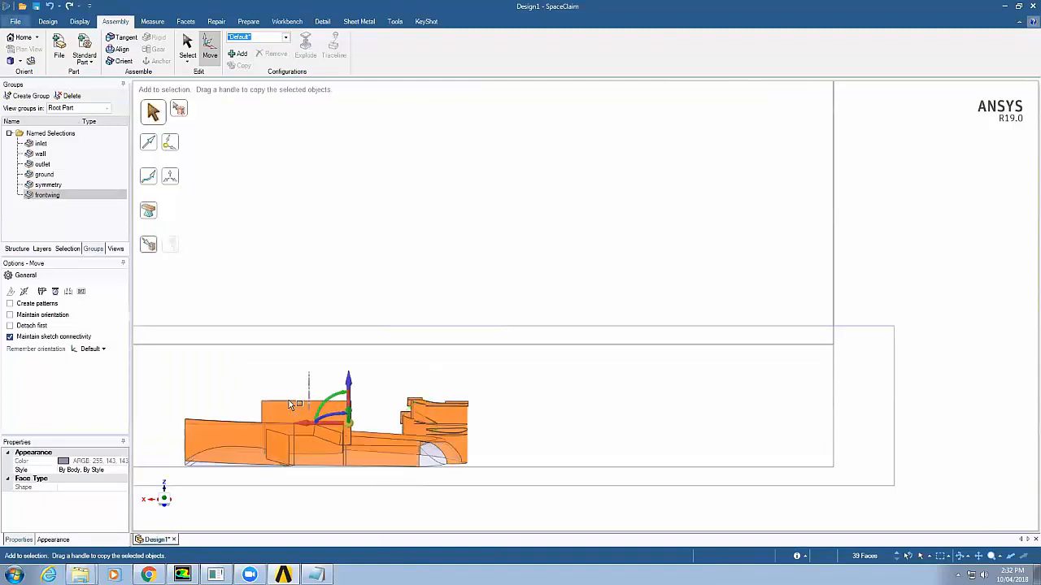
- Create a group from the rear faces and rename it 'diffuser'
right_click(47, 195)
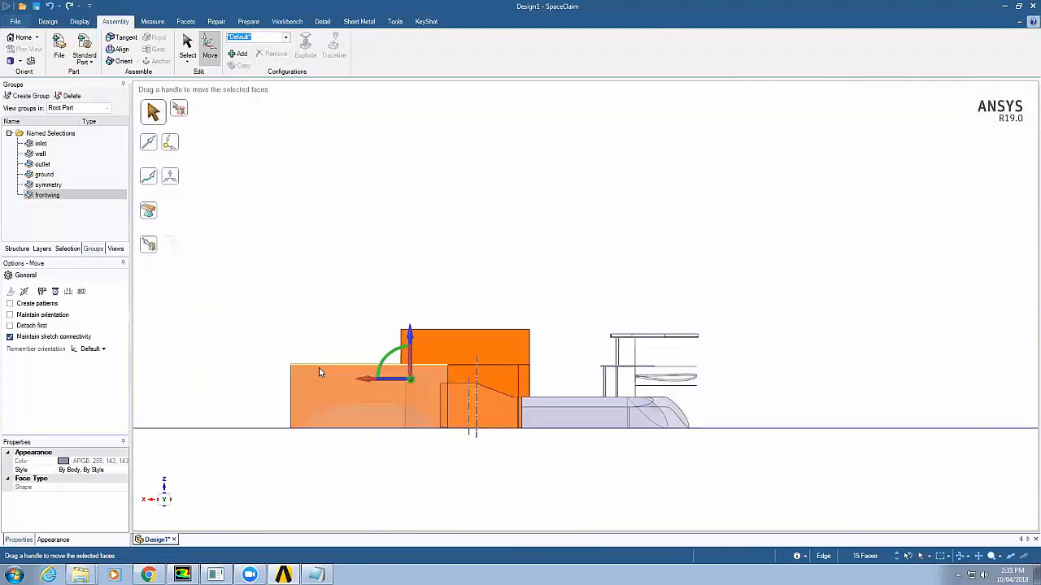
left_click(27, 95)
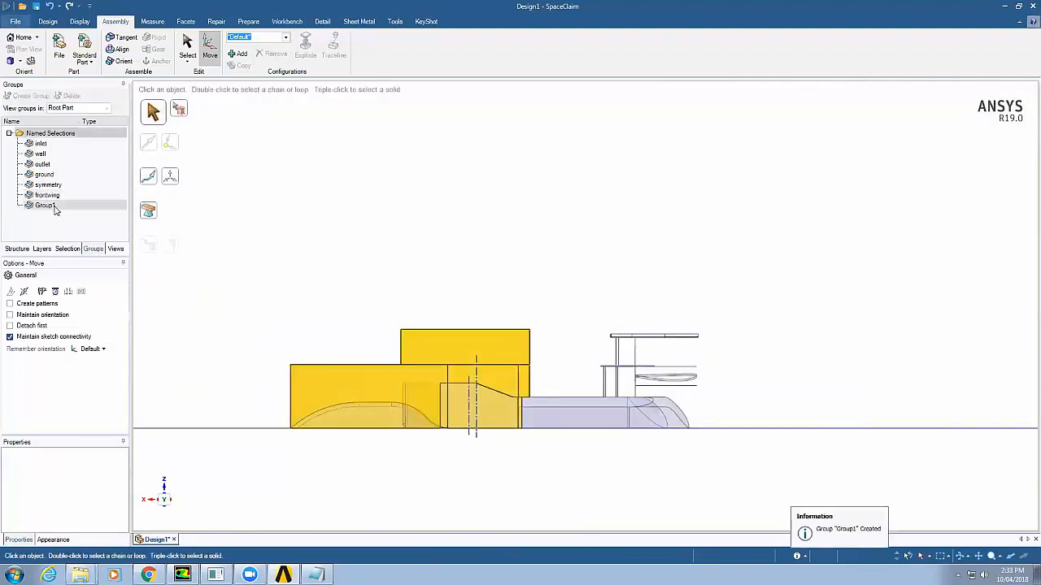
left_click(45, 205)
type("diffuser")
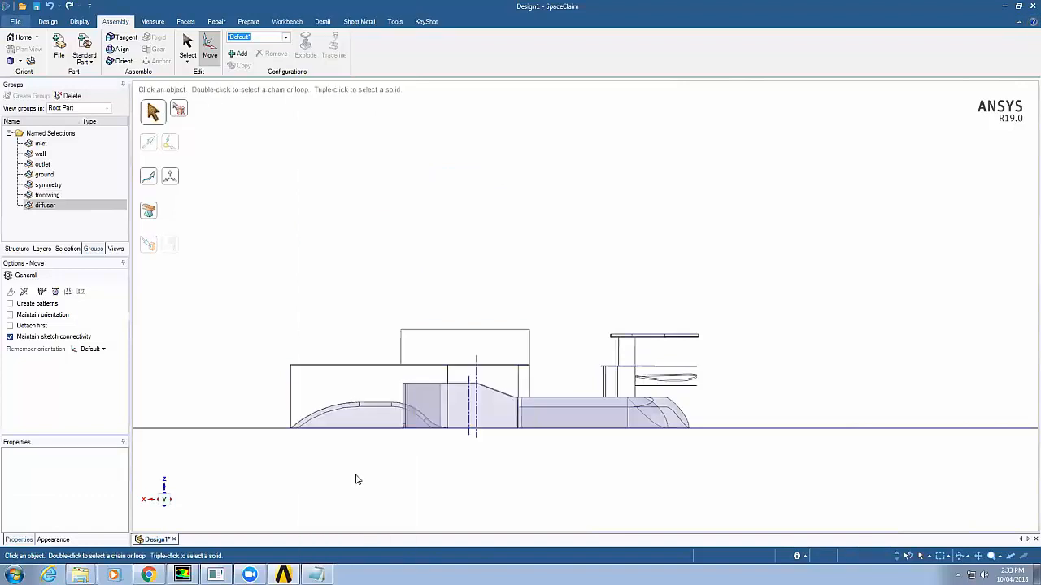
- Replace the 'diffuser' group contents with the 24 selected car faces
left_click(350, 407)
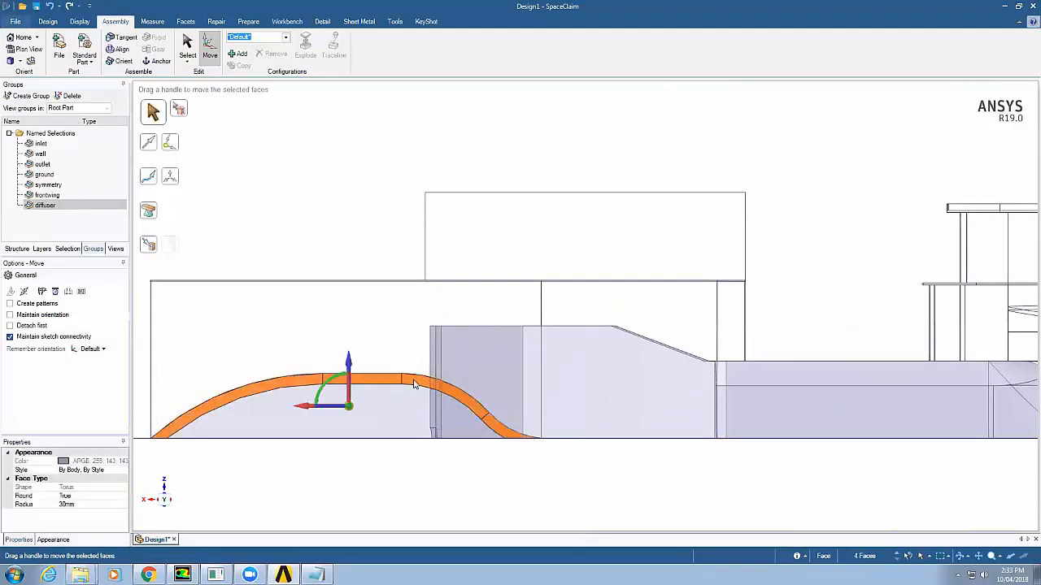
left_click(370, 411)
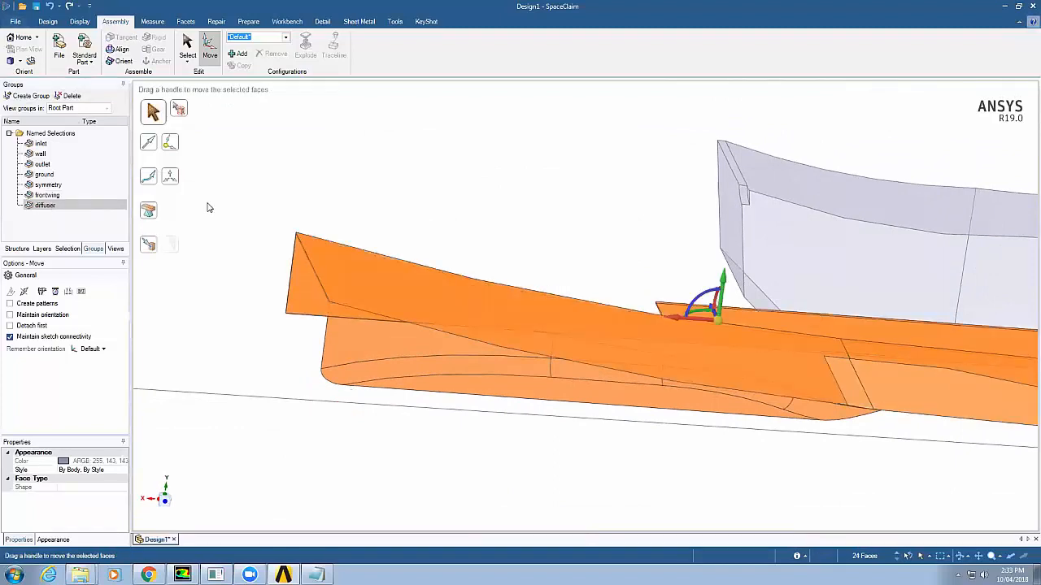
right_click(44, 205)
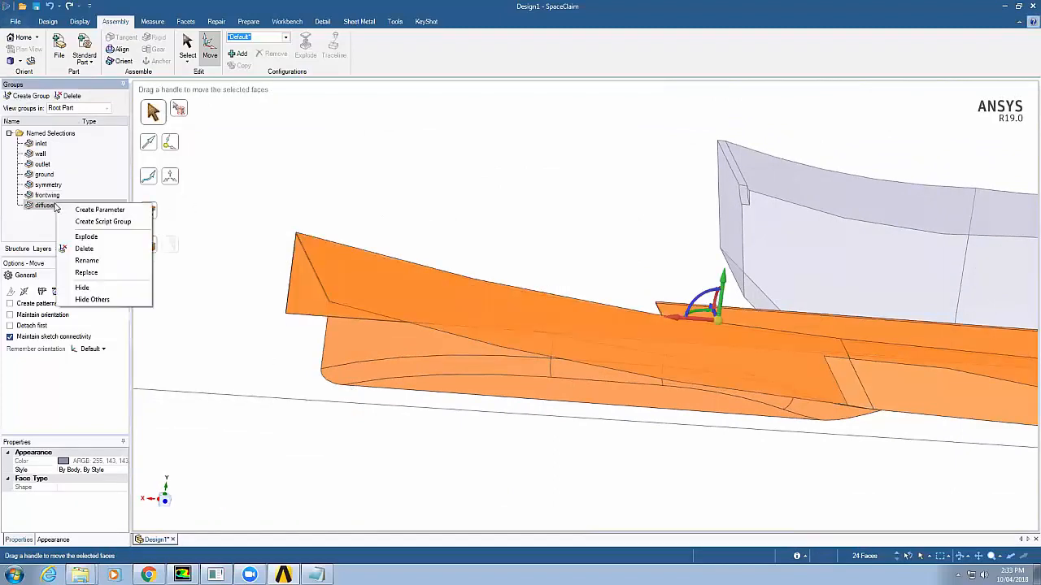
mouse_move(86, 272)
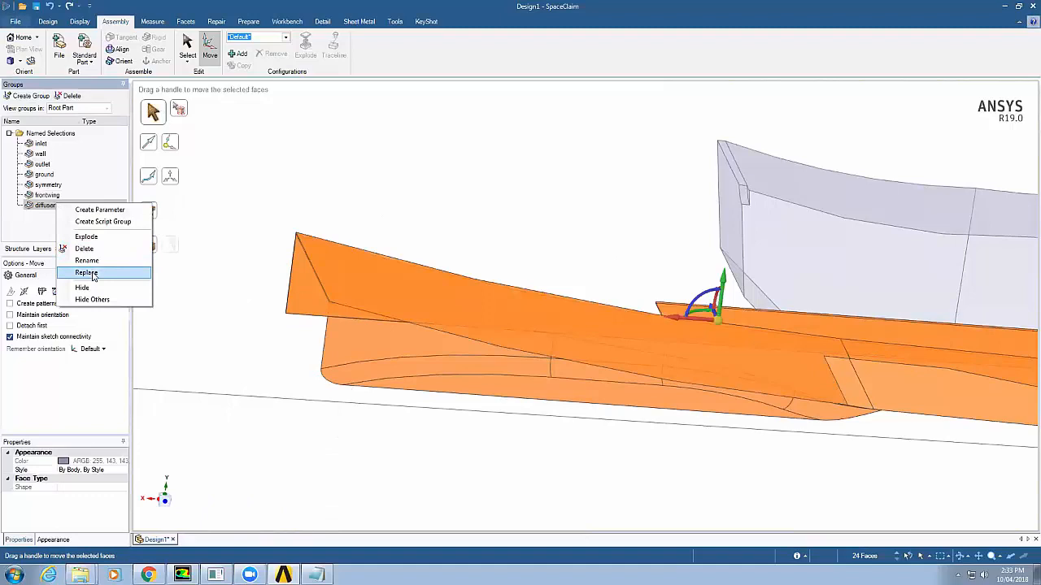
mouse_move(86, 273)
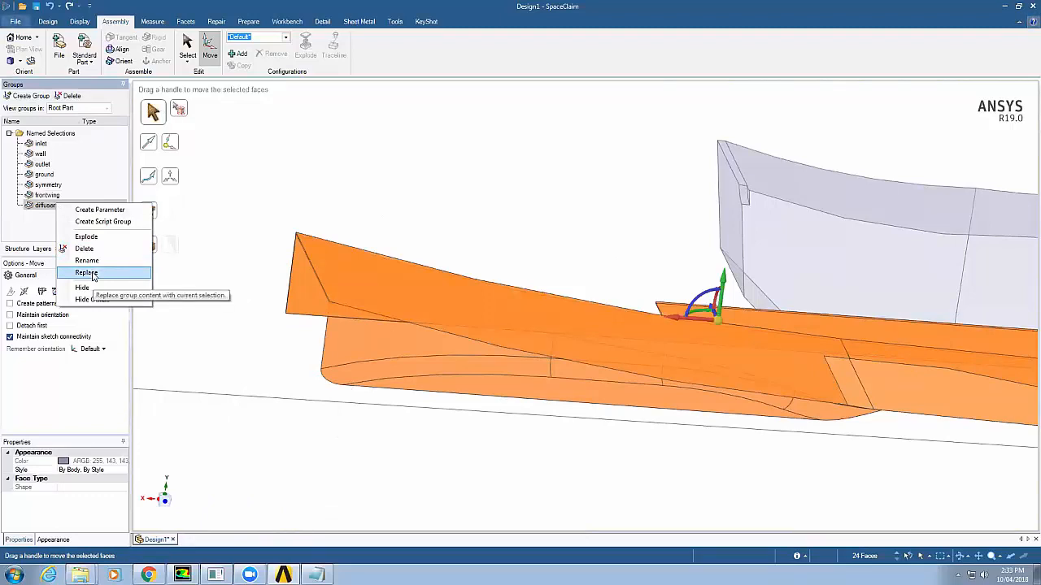
left_click(86, 272)
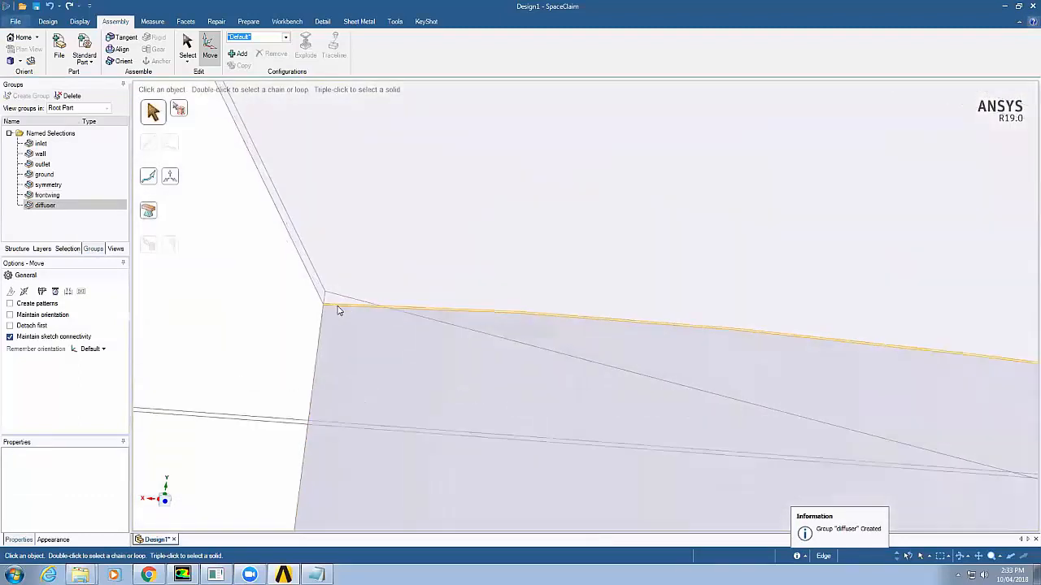
- Clear the selection and dismiss the context menu without changes
left_click(339, 310)
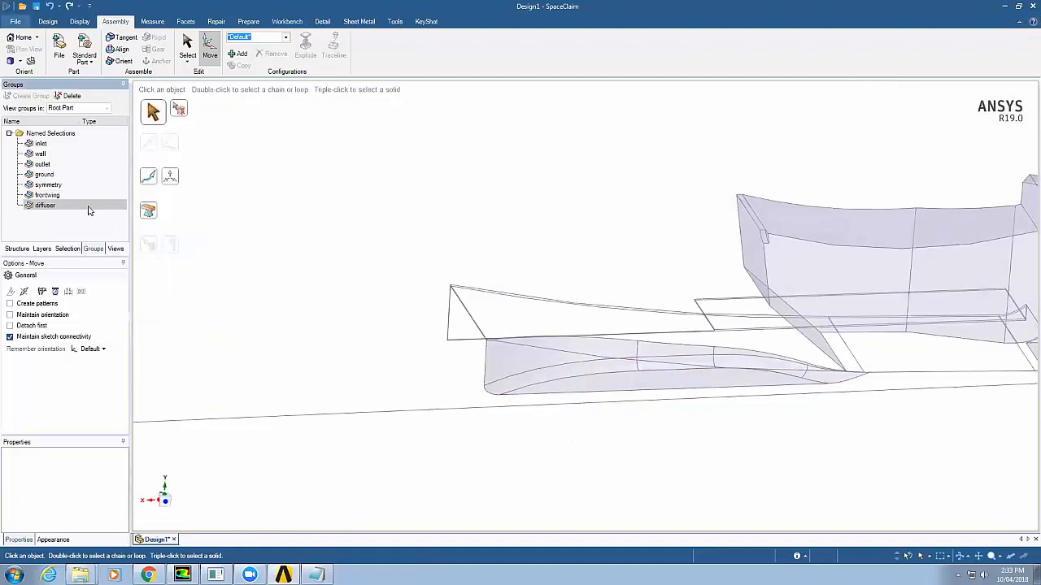
right_click(732, 325)
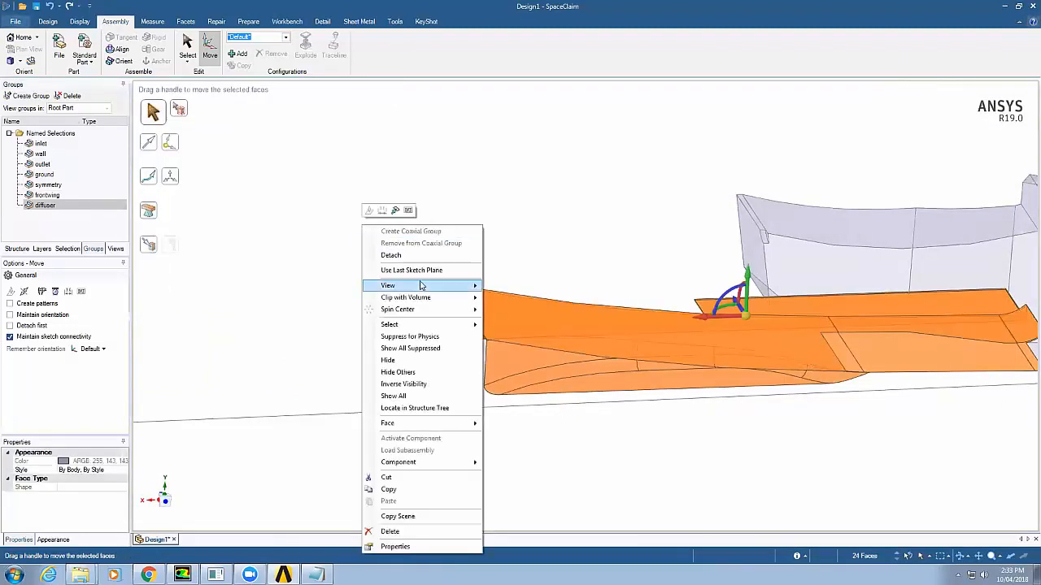
mouse_move(389, 325)
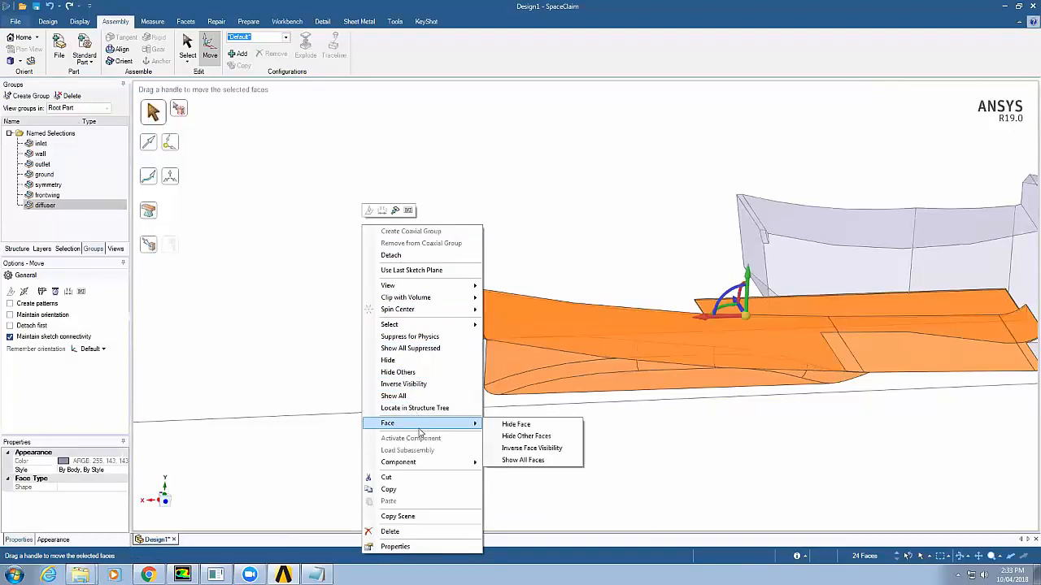
left_click(516, 423)
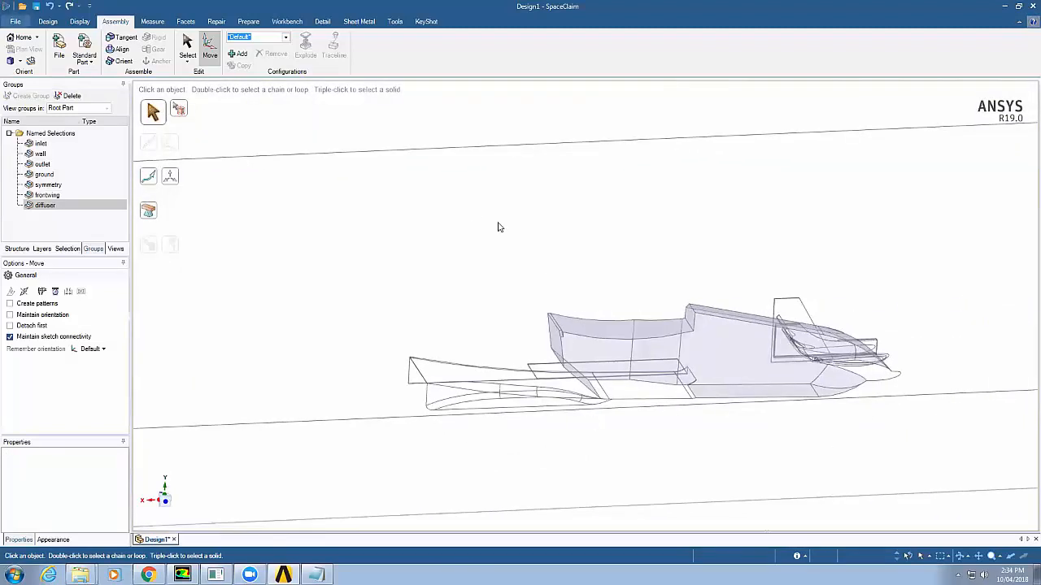
- Select the whole car body and create the 'chassis' named selection of 18 faces
triple_click(650, 358)
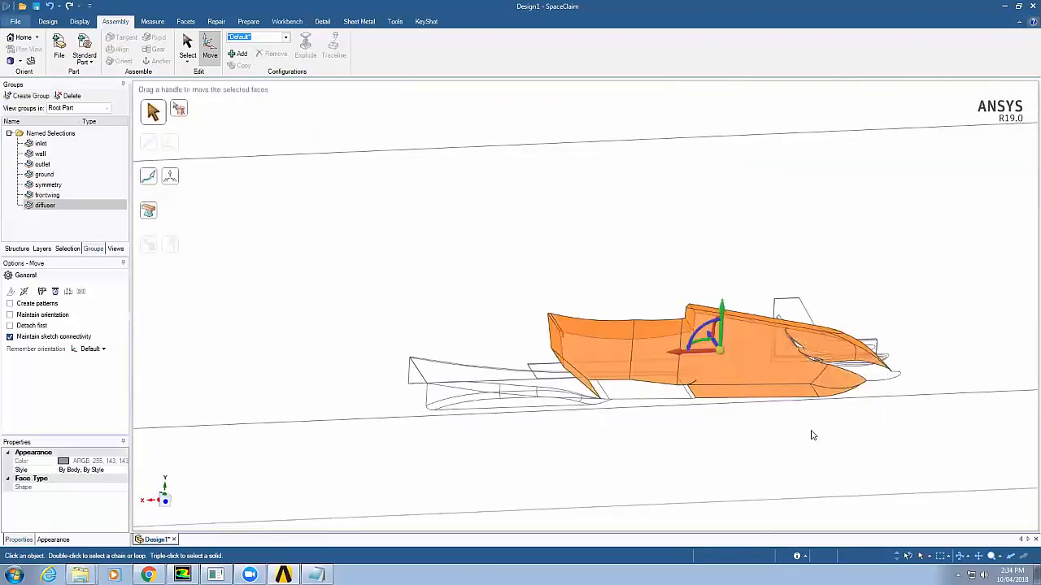
left_click(30, 96)
type("chassi")
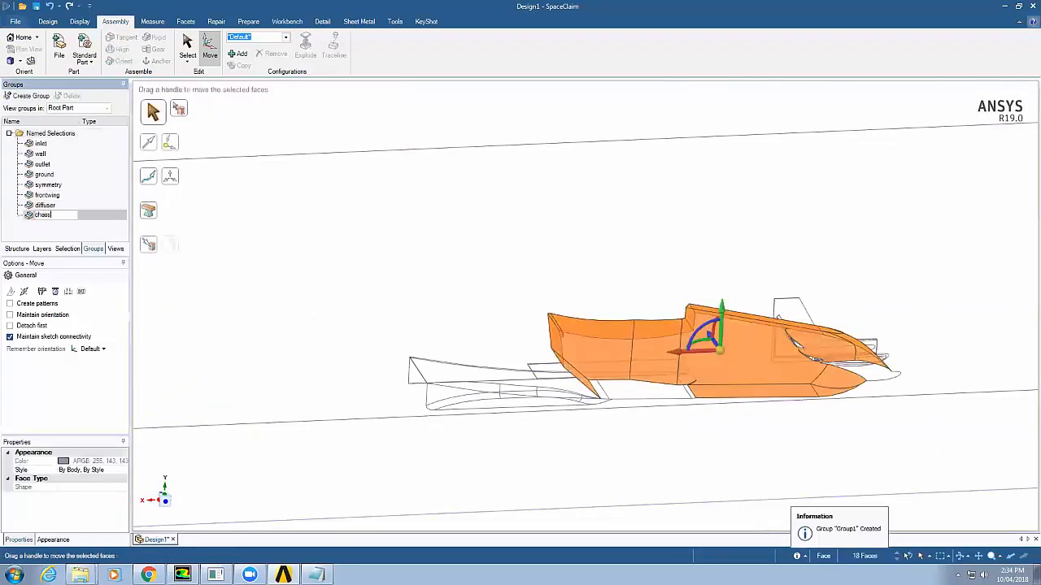
right_click(691, 350)
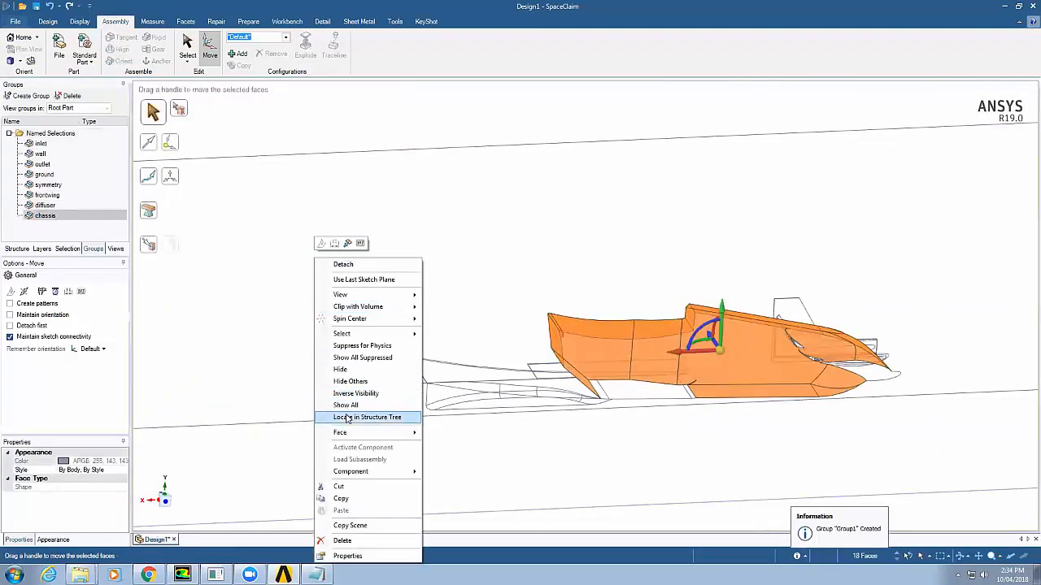
mouse_move(390, 447)
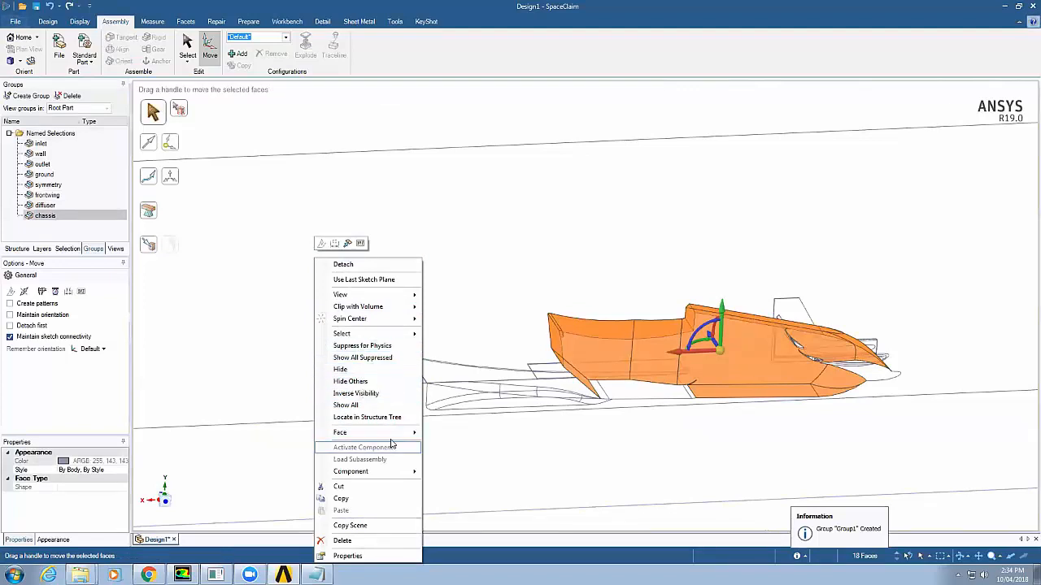
mouse_move(389, 432)
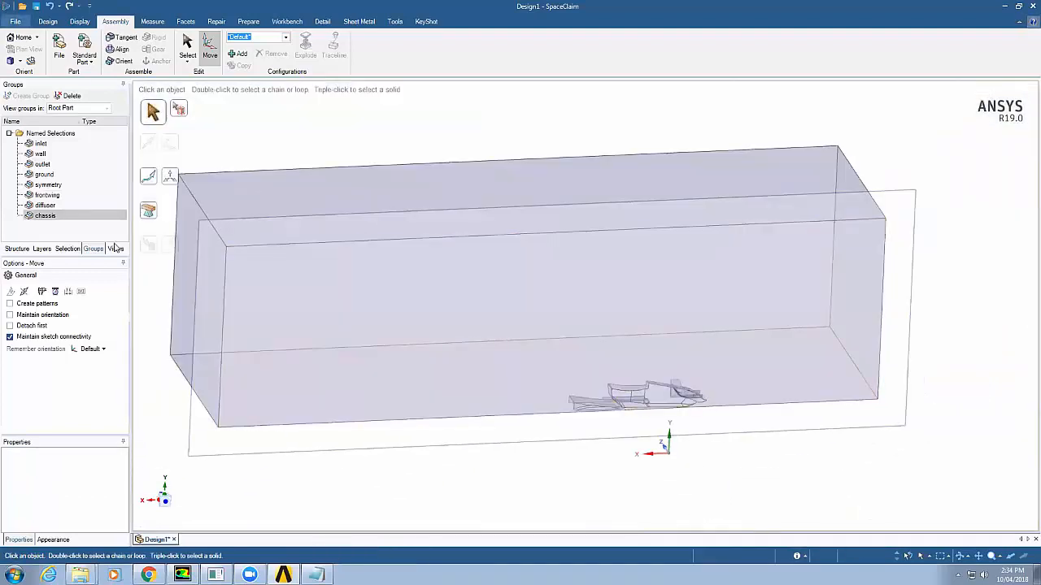
- Rename the influence-box components boi1 and boi2 to boi-n and boi-f in the structure tree
left_click(17, 248)
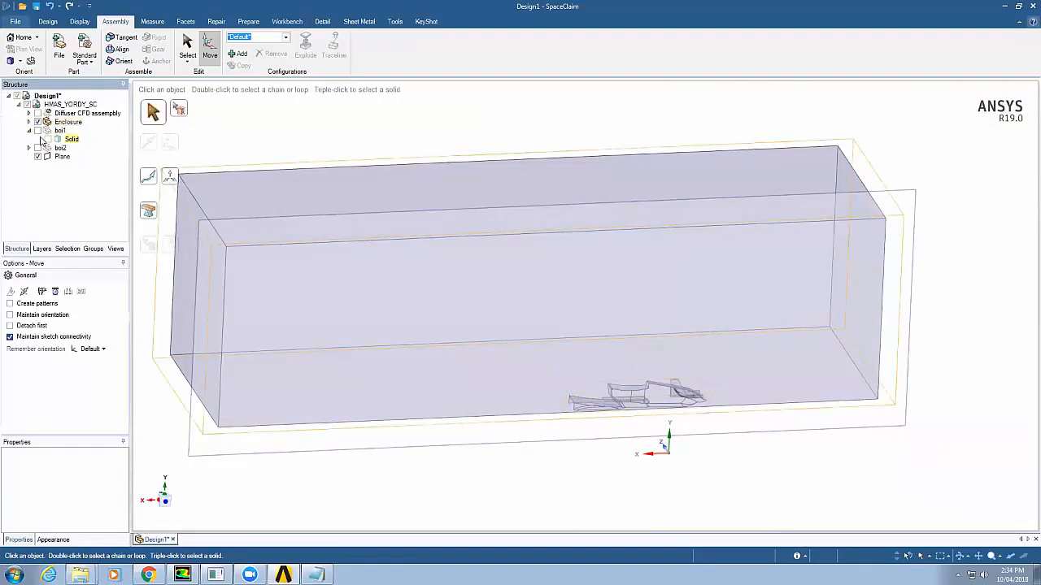
left_click(29, 147)
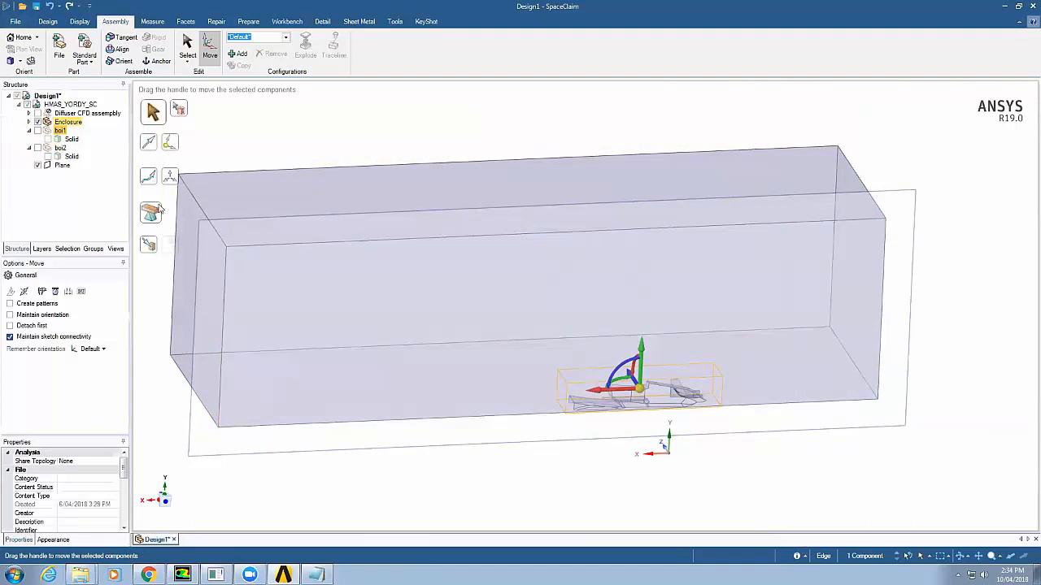
left_click(72, 156)
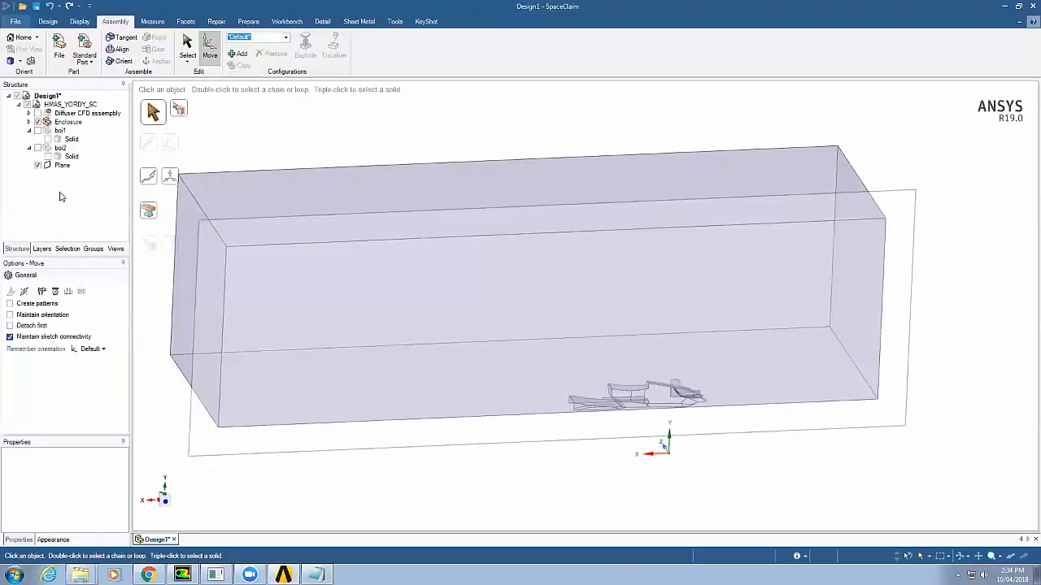
left_click(70, 139)
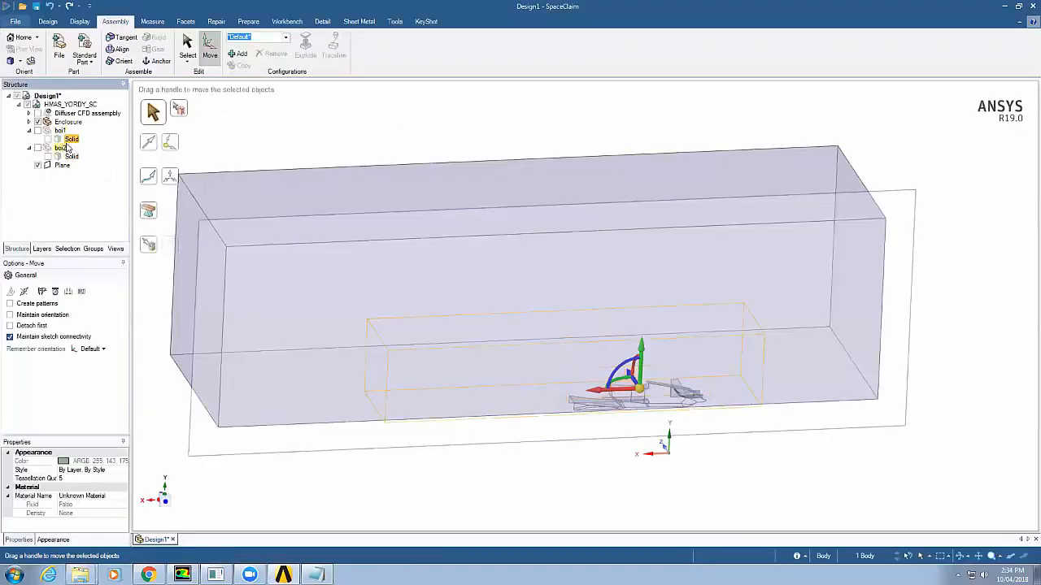
left_click(68, 122)
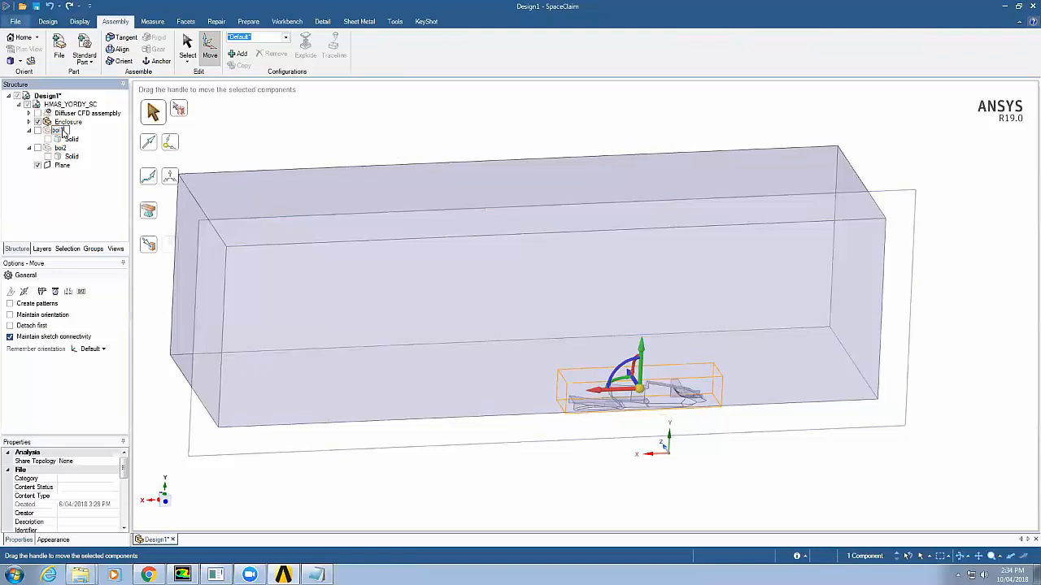
left_click(61, 131)
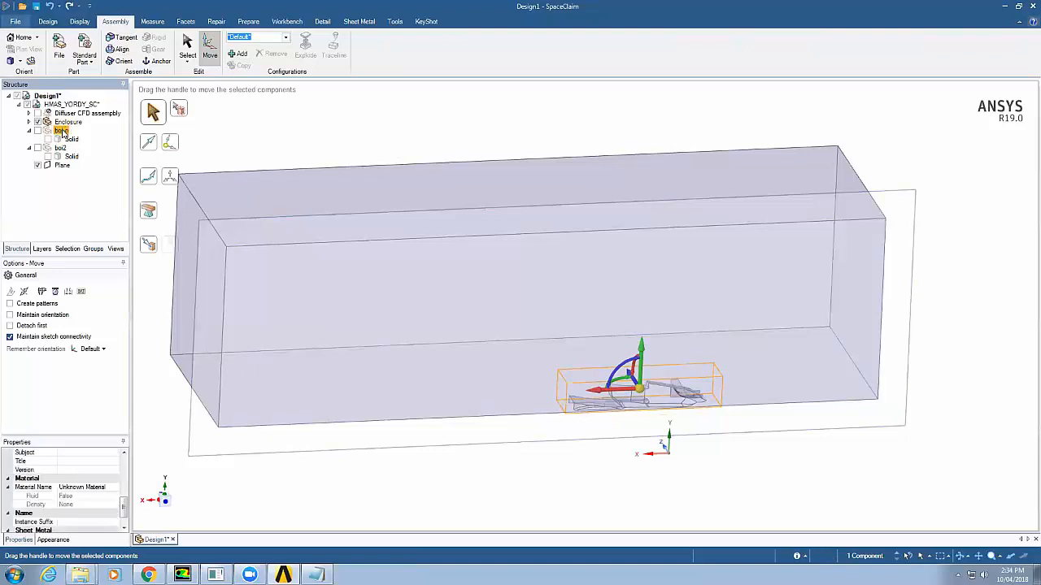
left_click(61, 148)
type("-f")
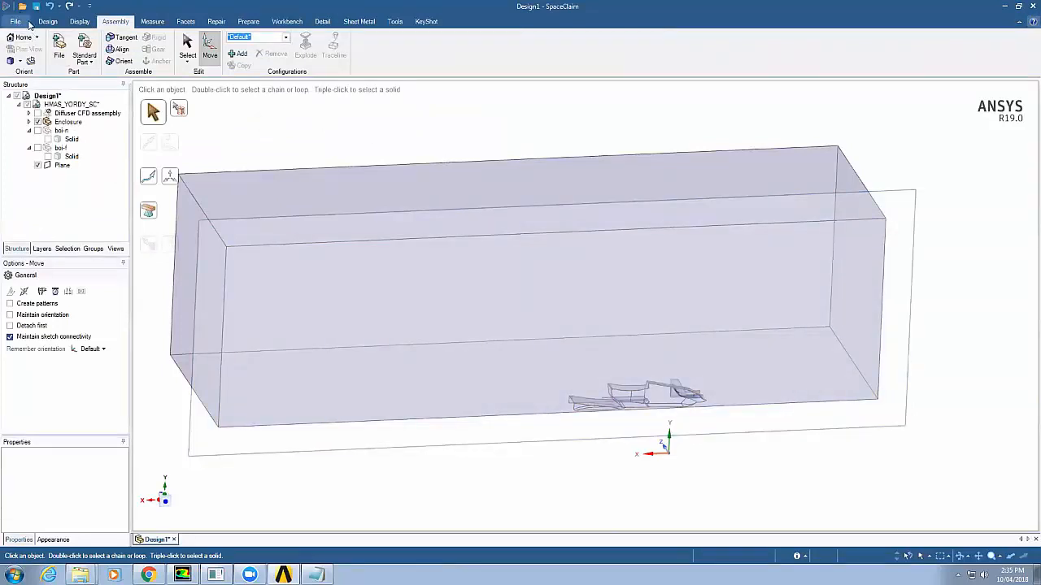
- Save the design as a new file 'HMAS yordy 2' in the 06_CFD folder
left_click(15, 22)
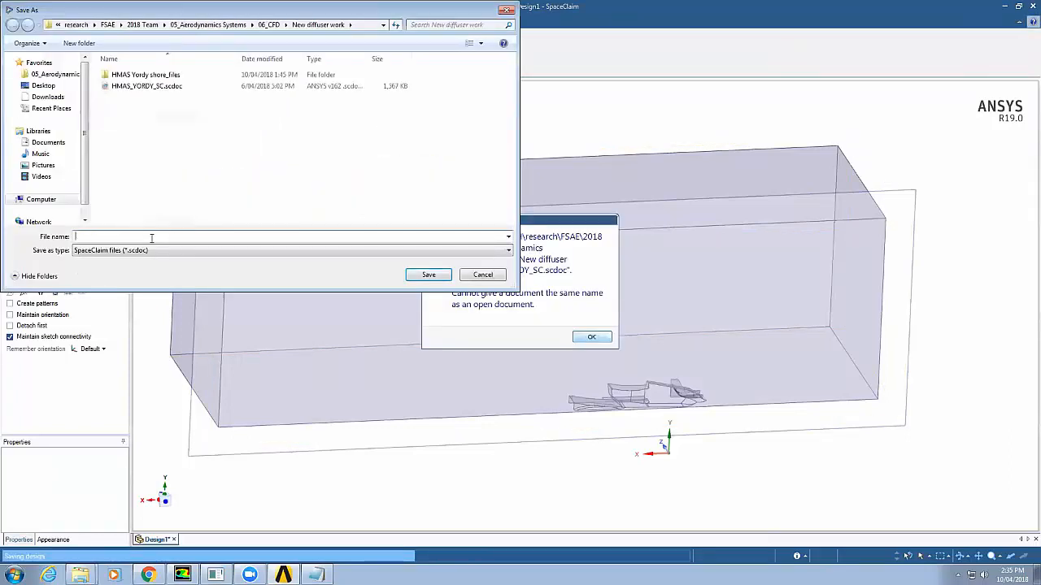
type("HMAS yordy 2")
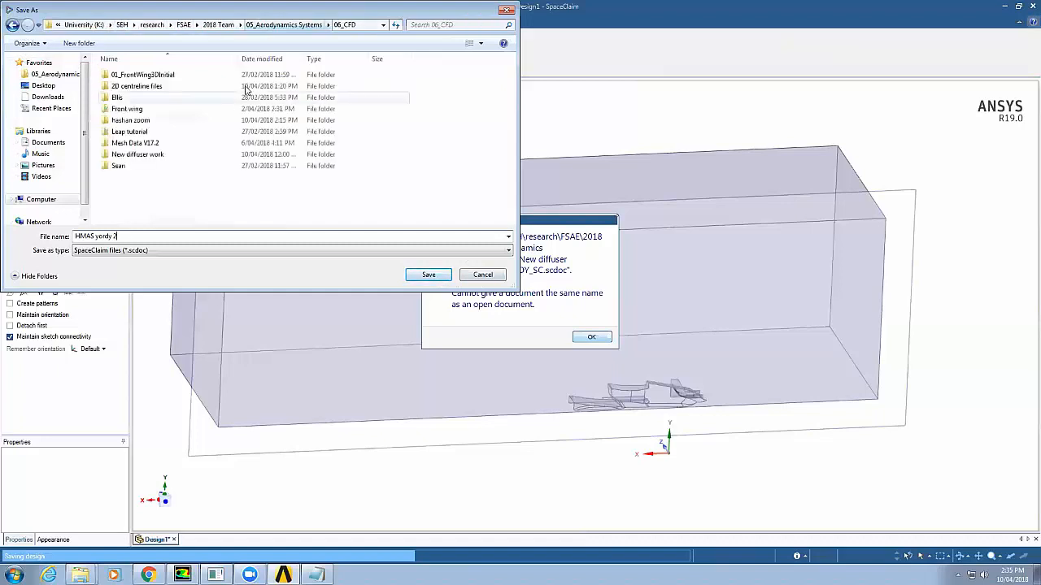
double_click(131, 119)
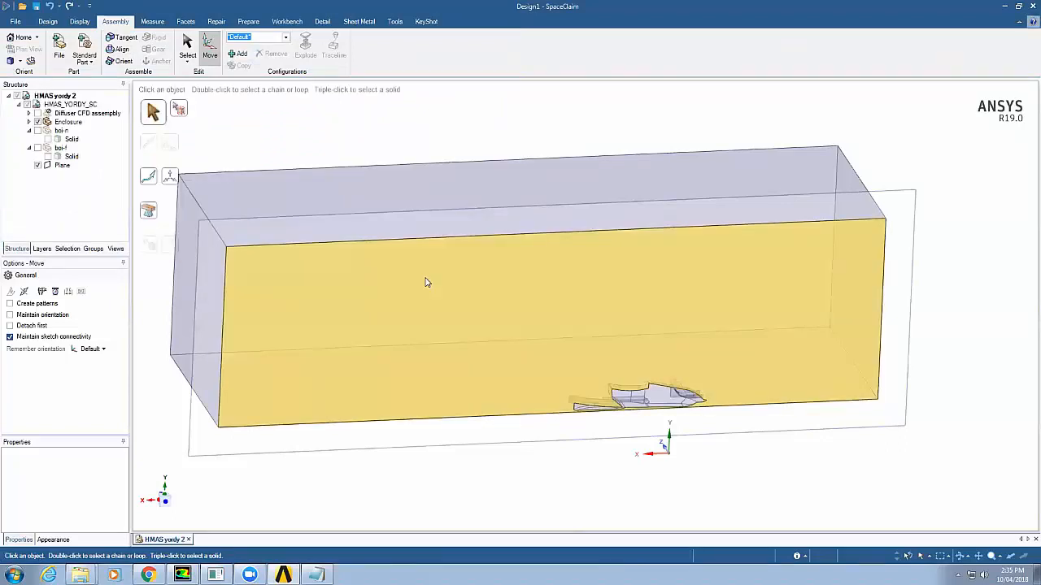
left_click(68, 121)
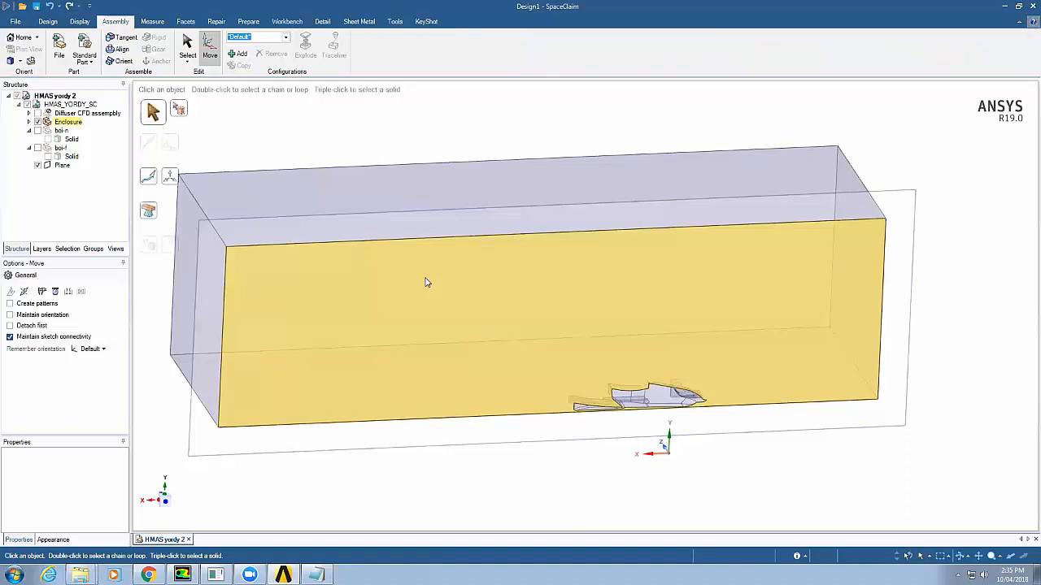
mouse_move(405, 396)
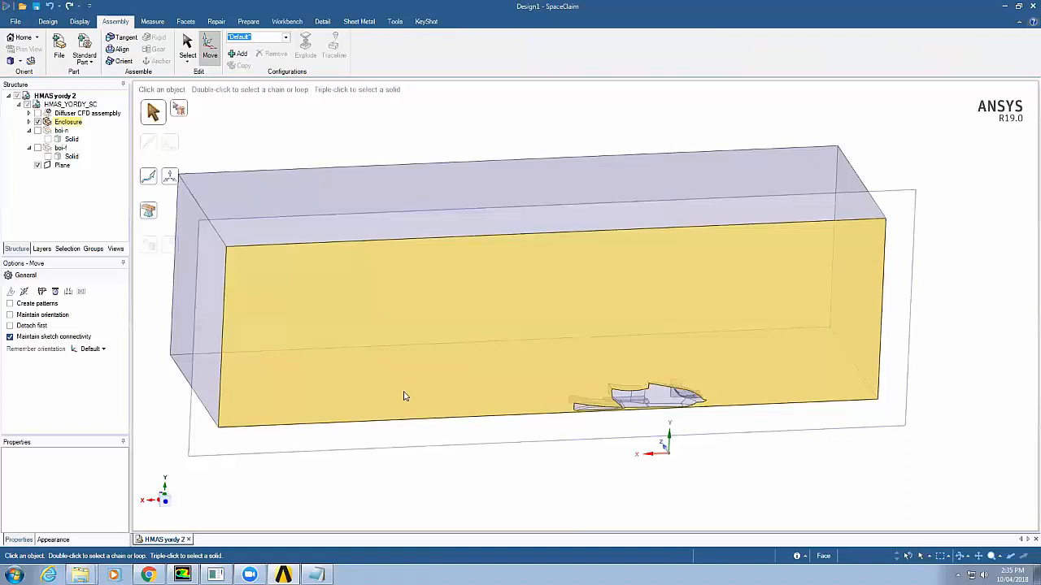